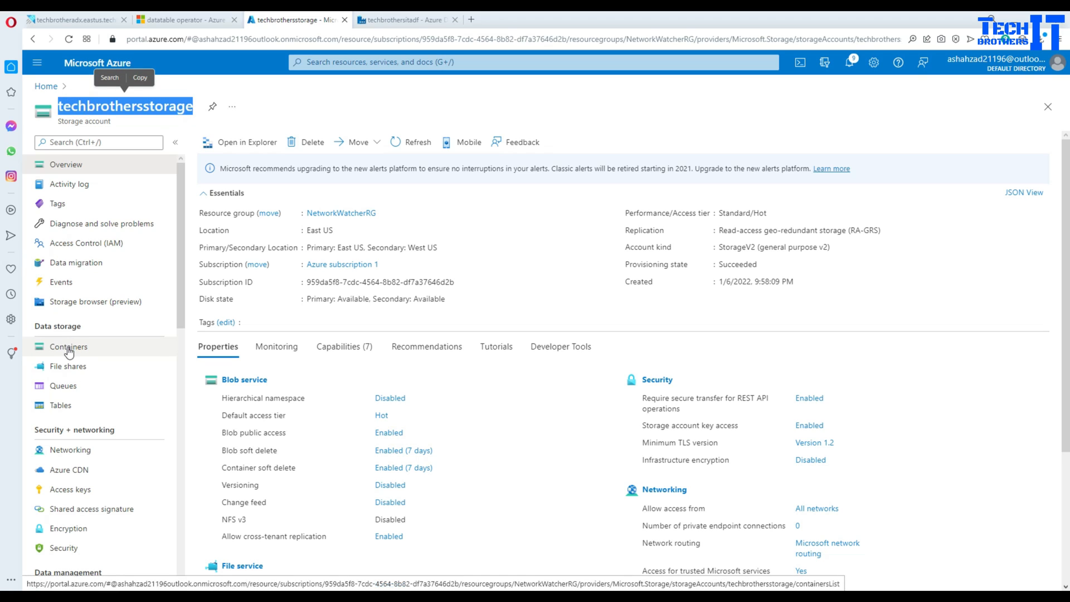
Open outputCustomer.parquet from the input container in its Edit view to see raw content
left_click(68, 347)
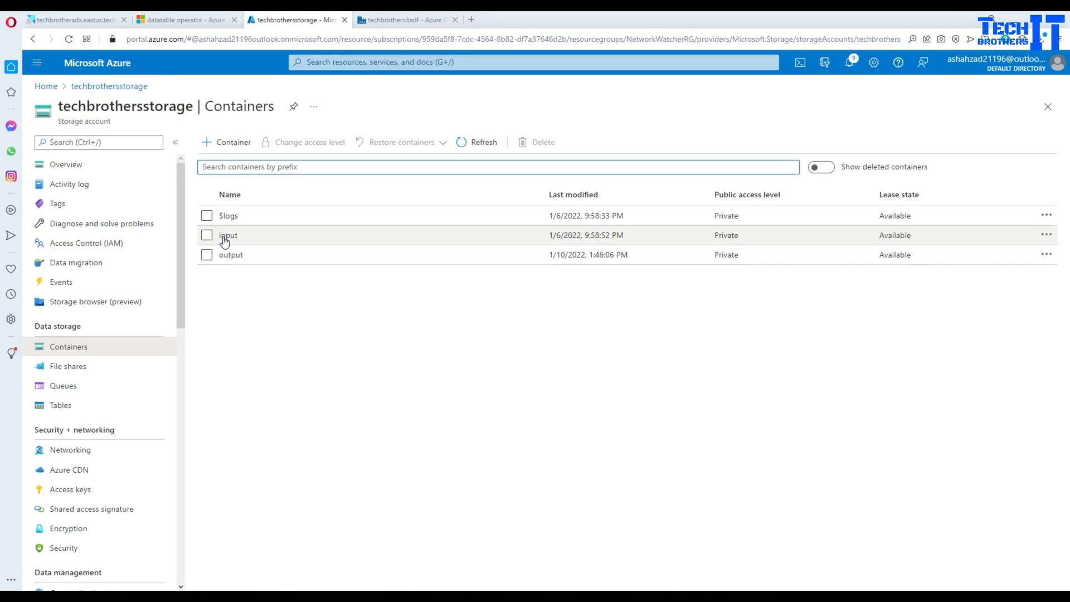
left_click(228, 235)
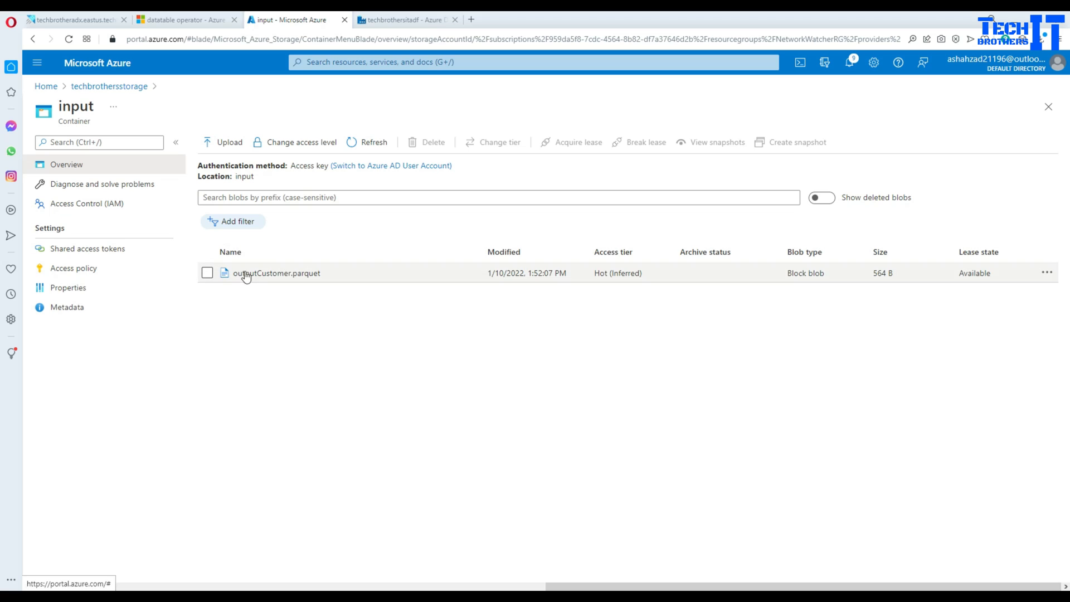
mouse_move(265, 281)
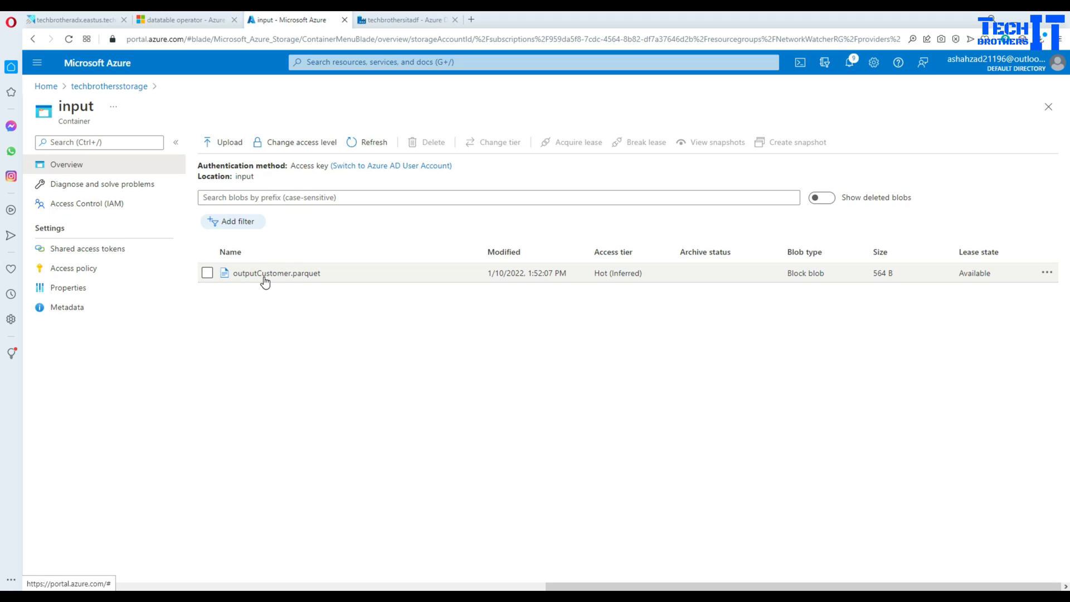
left_click(277, 273)
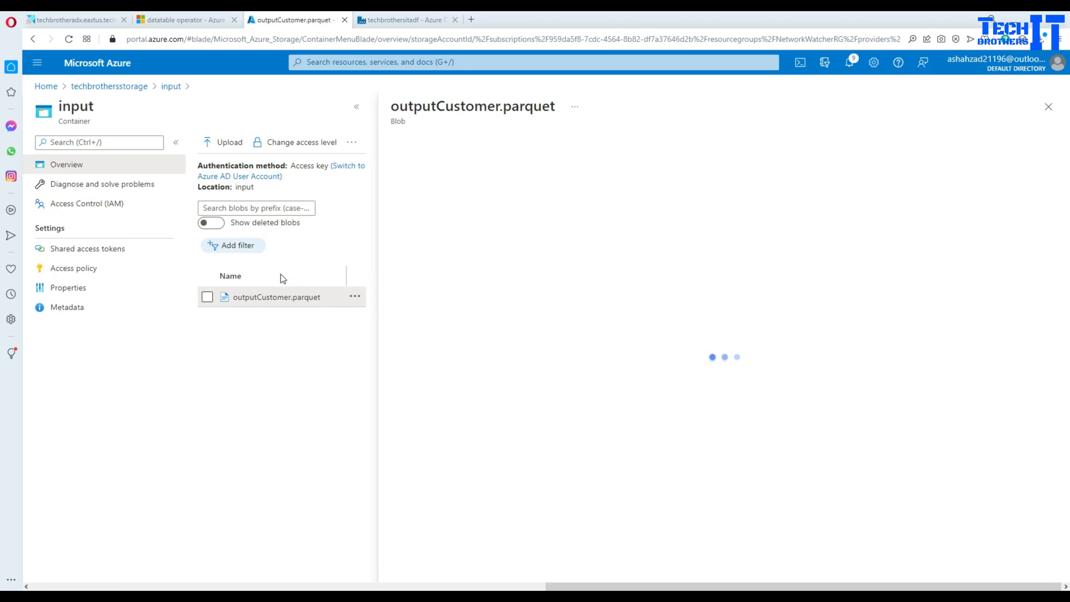
left_click(277, 296)
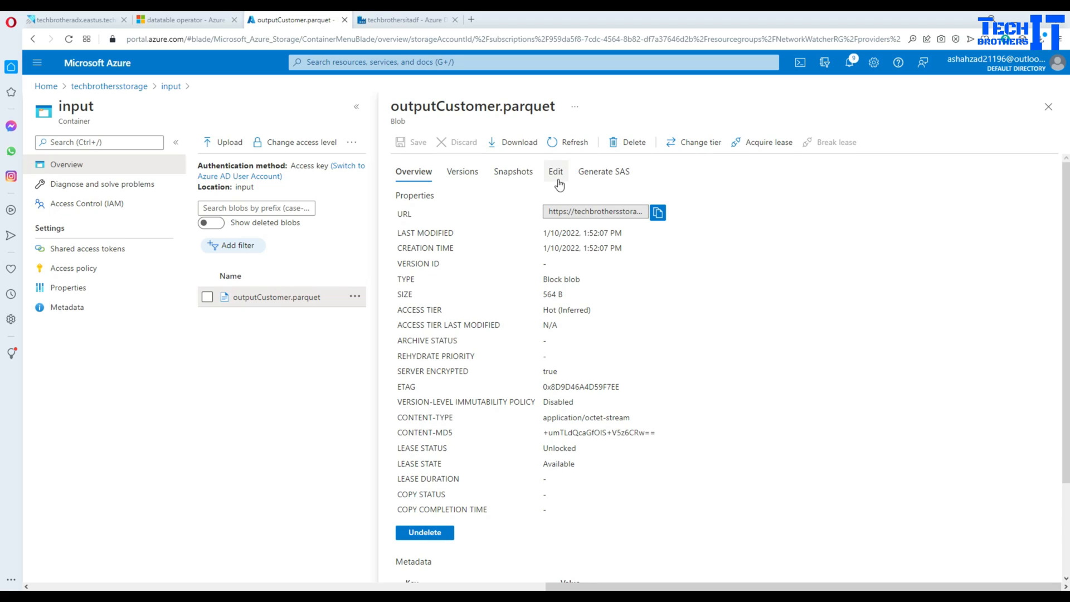
left_click(556, 171)
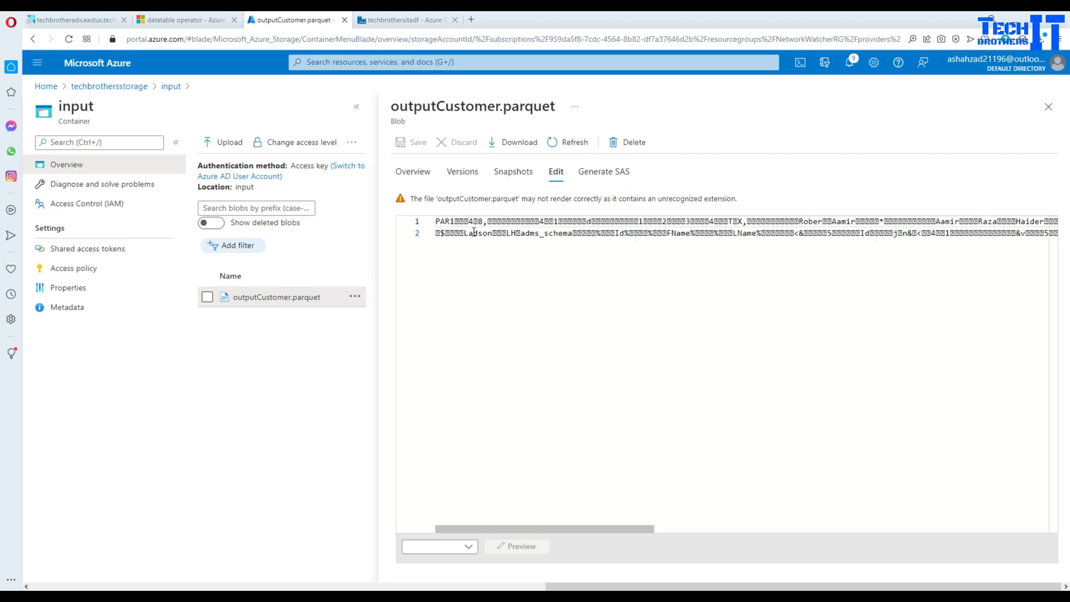
mouse_move(1024, 94)
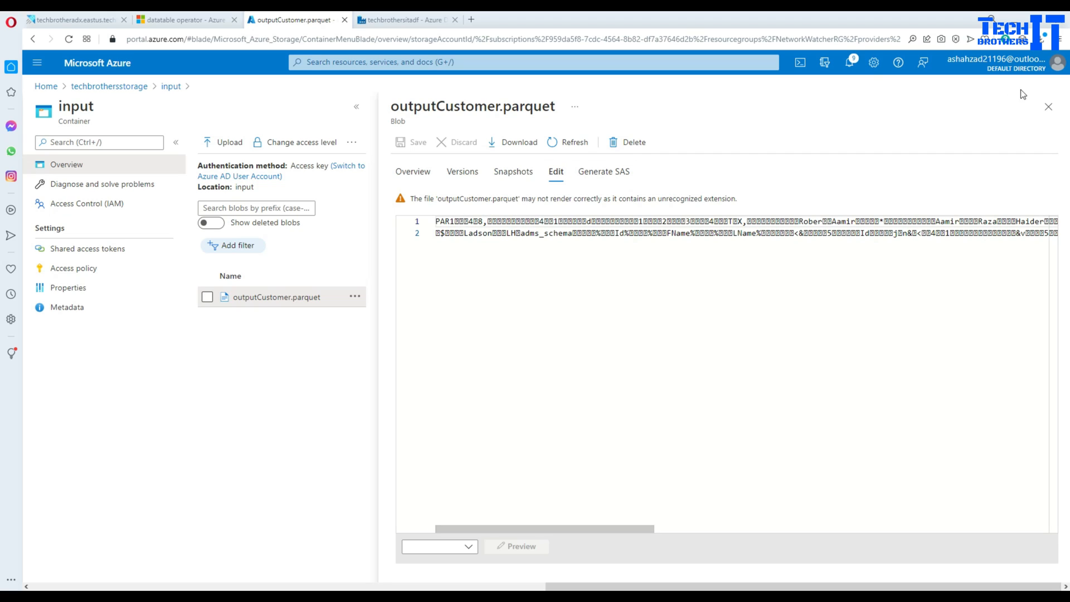
Create pipeline3 in Data Factory and add a Copy data activity to its canvas
left_click(1050, 107)
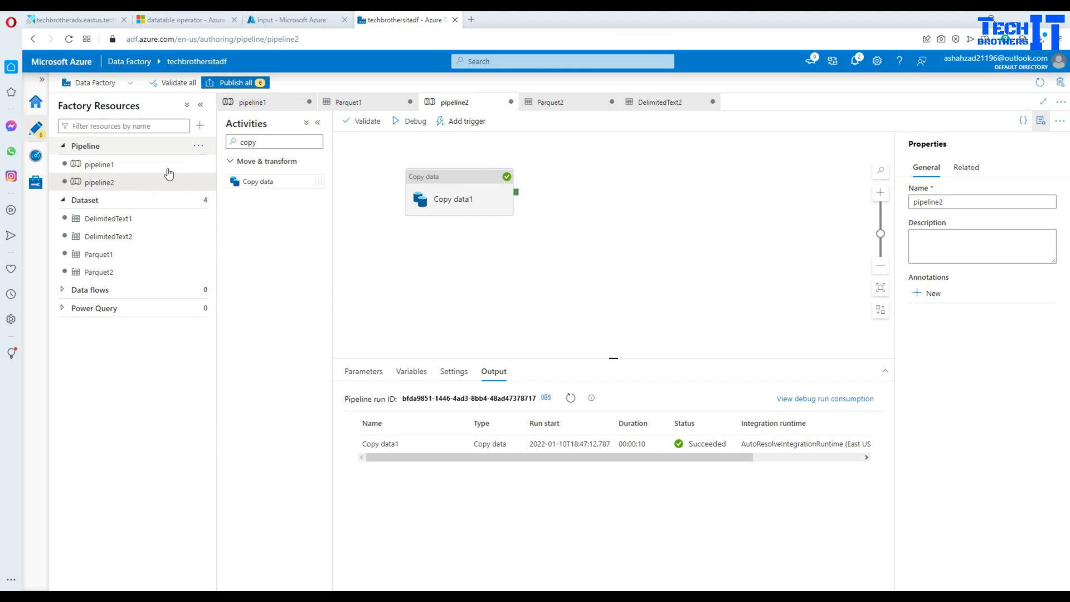
left_click(198, 146)
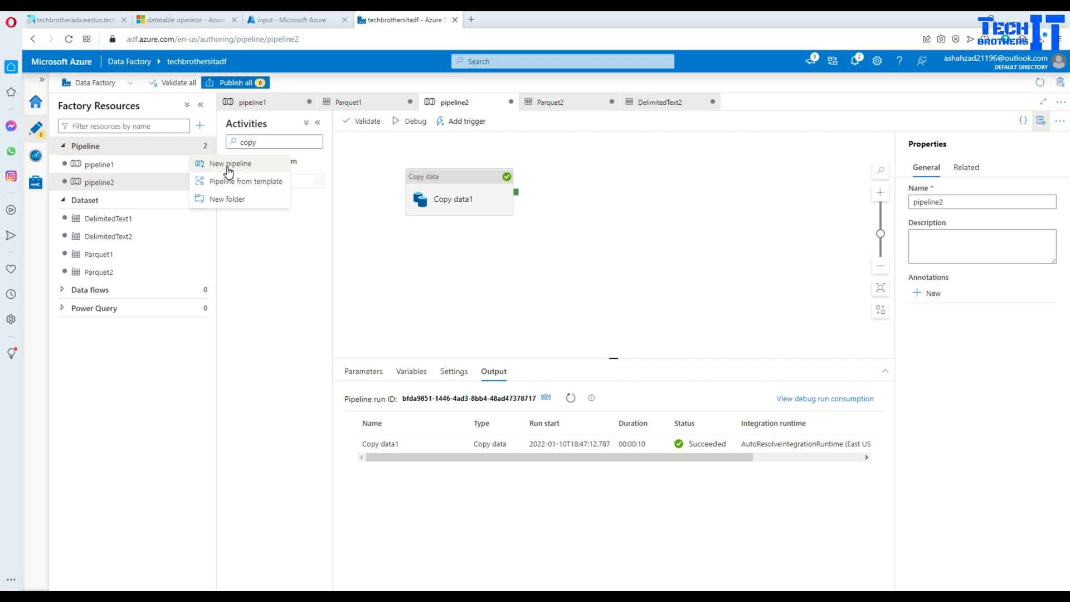
left_click(230, 163)
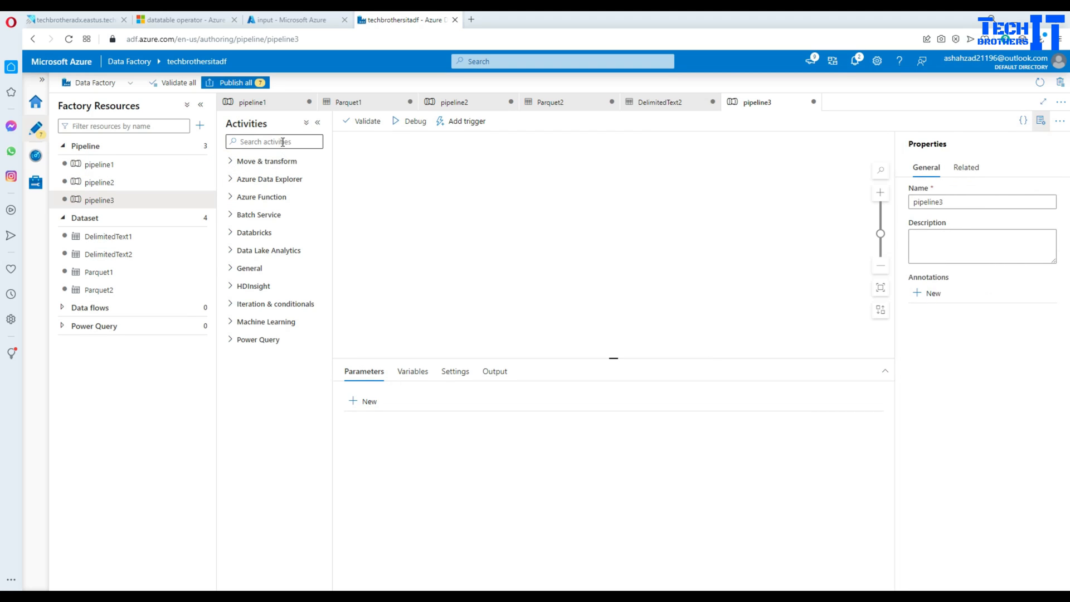
type("copy")
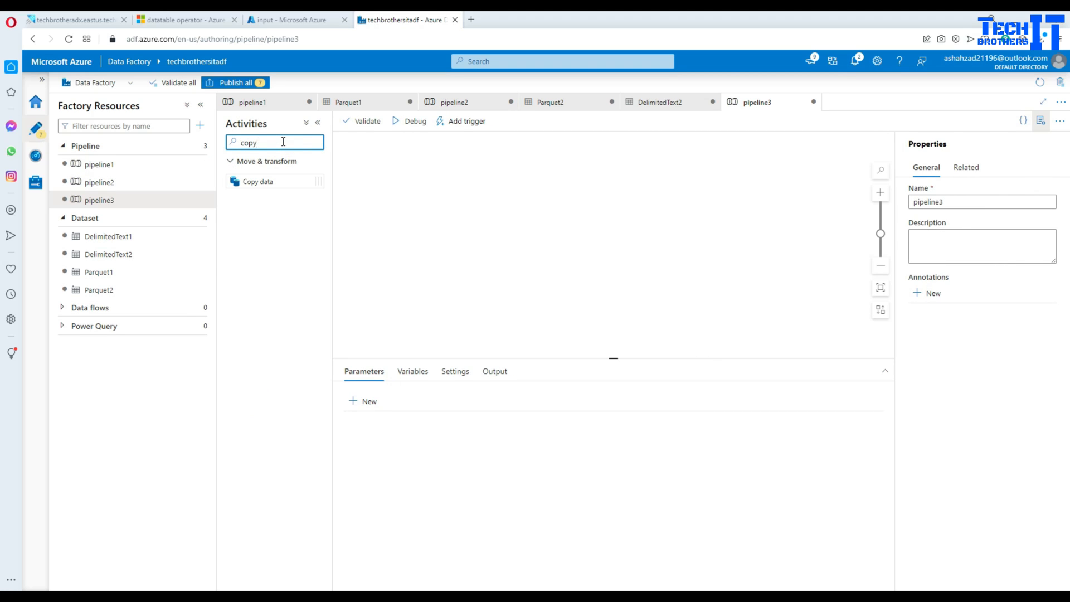
left_click_drag(258, 181, 423, 179)
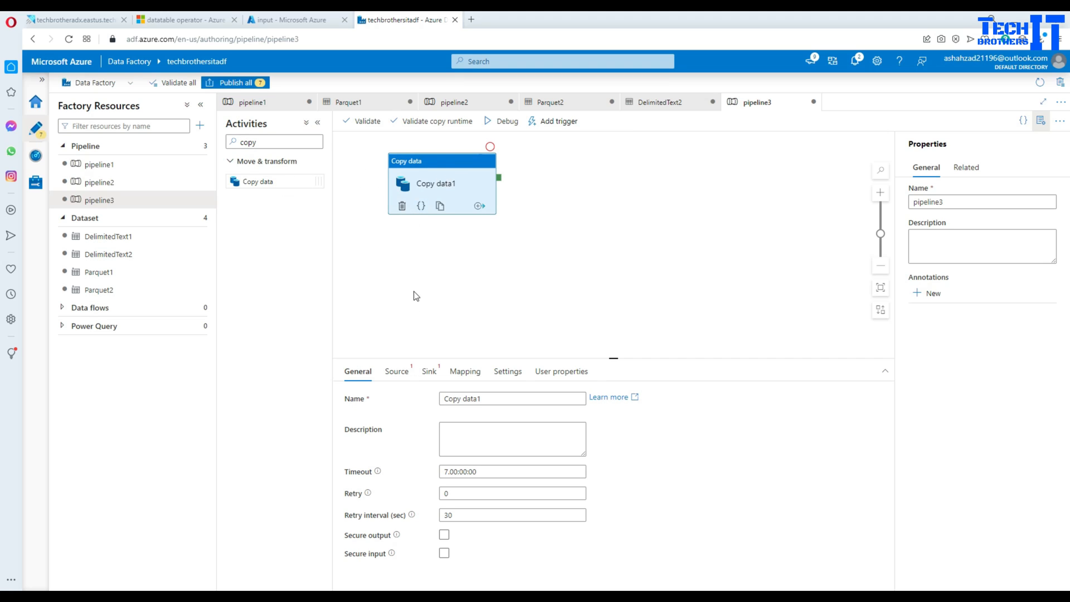
Start a new Azure data store source dataset for Copy data1 using the Parquet format
left_click(395, 371)
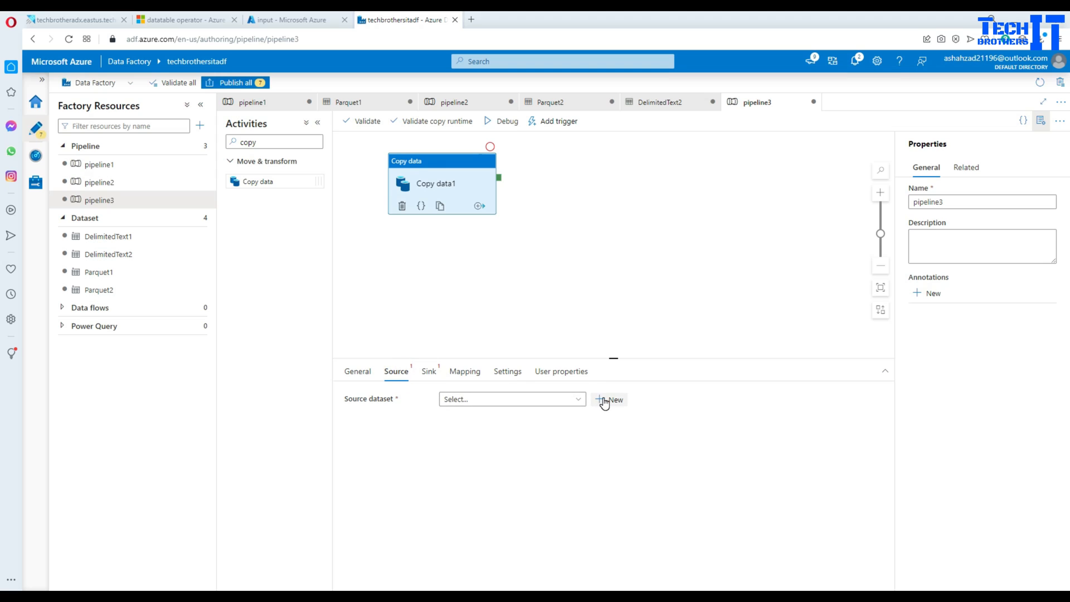
left_click(609, 399)
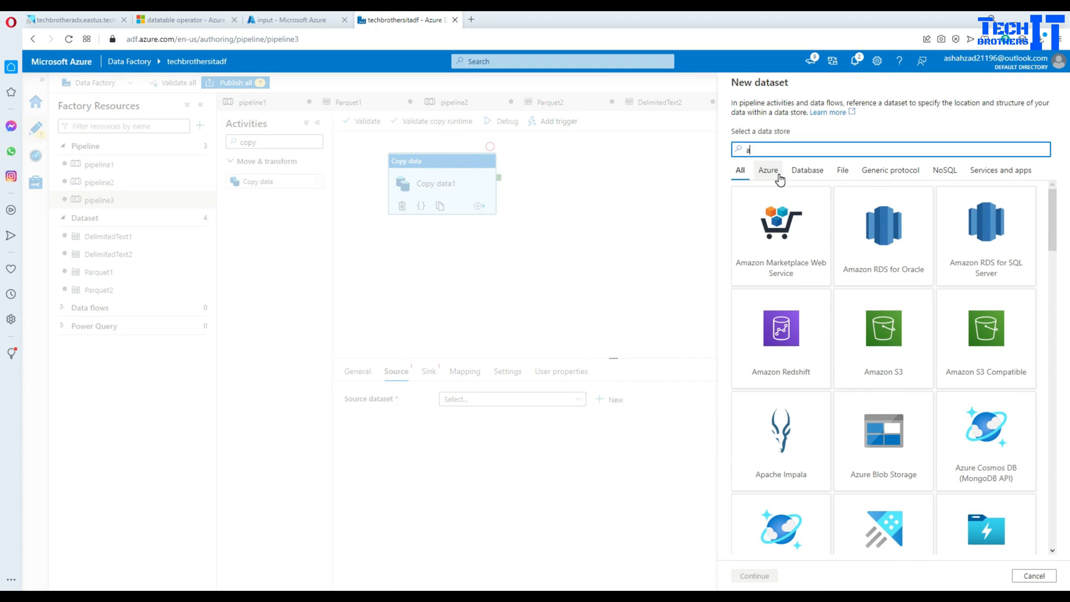
type("zure data")
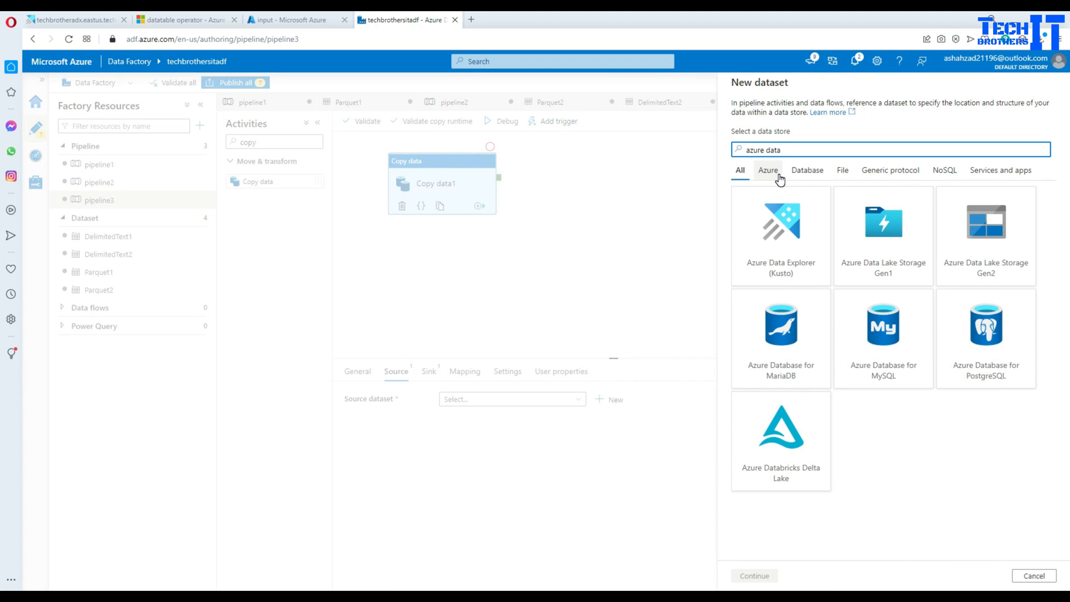
key("Backspace")
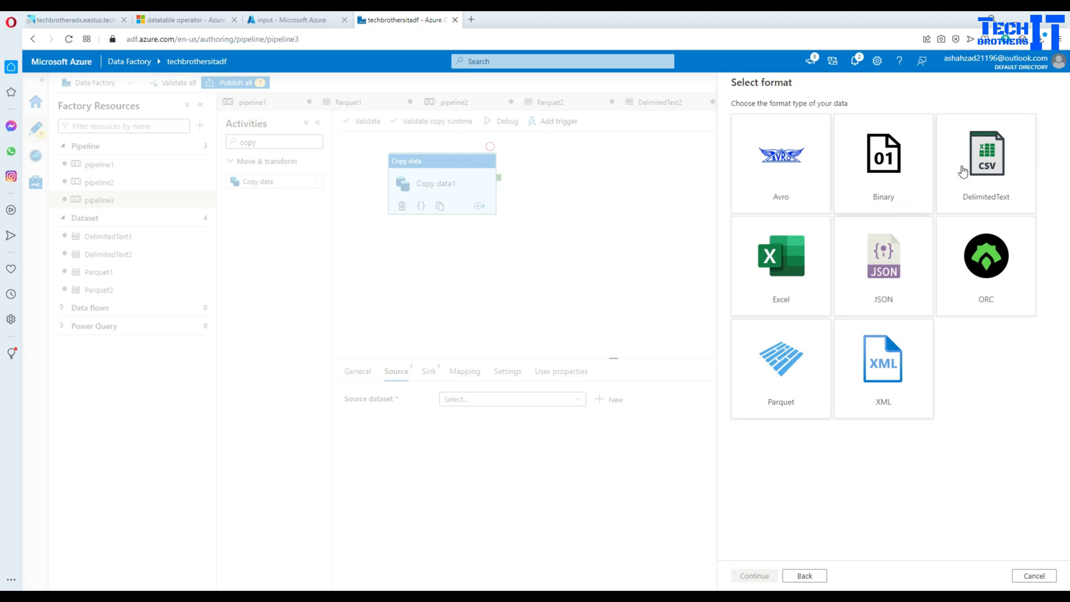
mouse_move(771, 408)
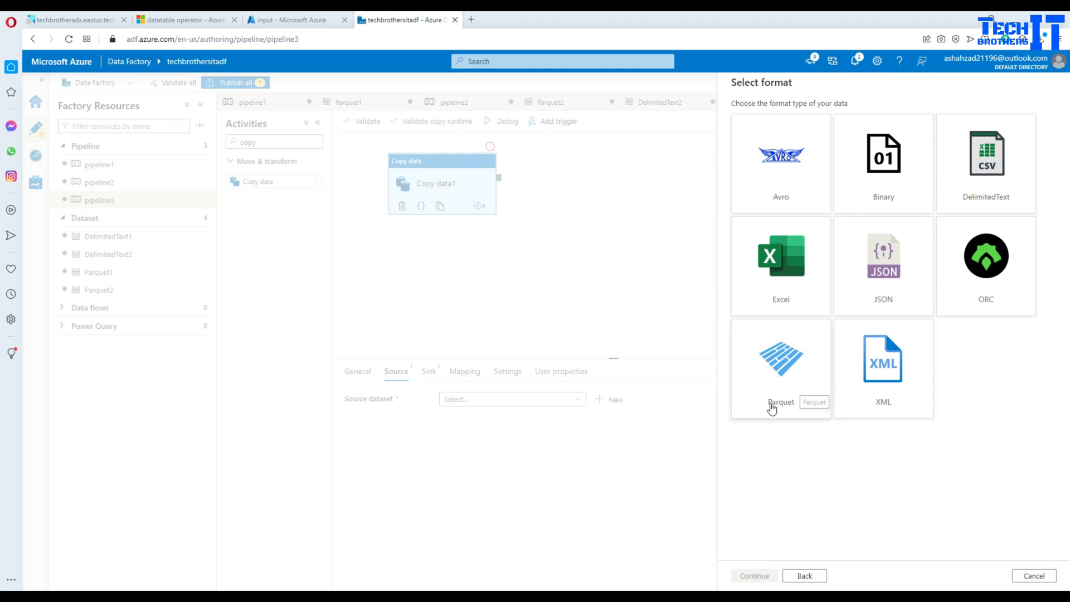
left_click(780, 368)
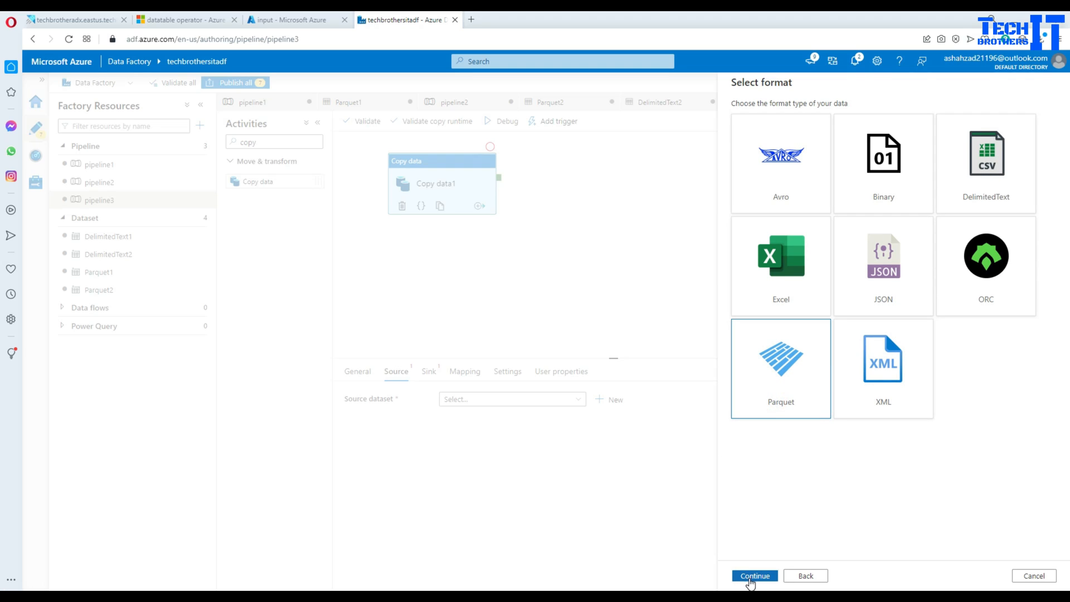
Create linked service AzureBlobStorage2 to the techbrothersstorage account for the Parquet3 dataset
left_click(754, 575)
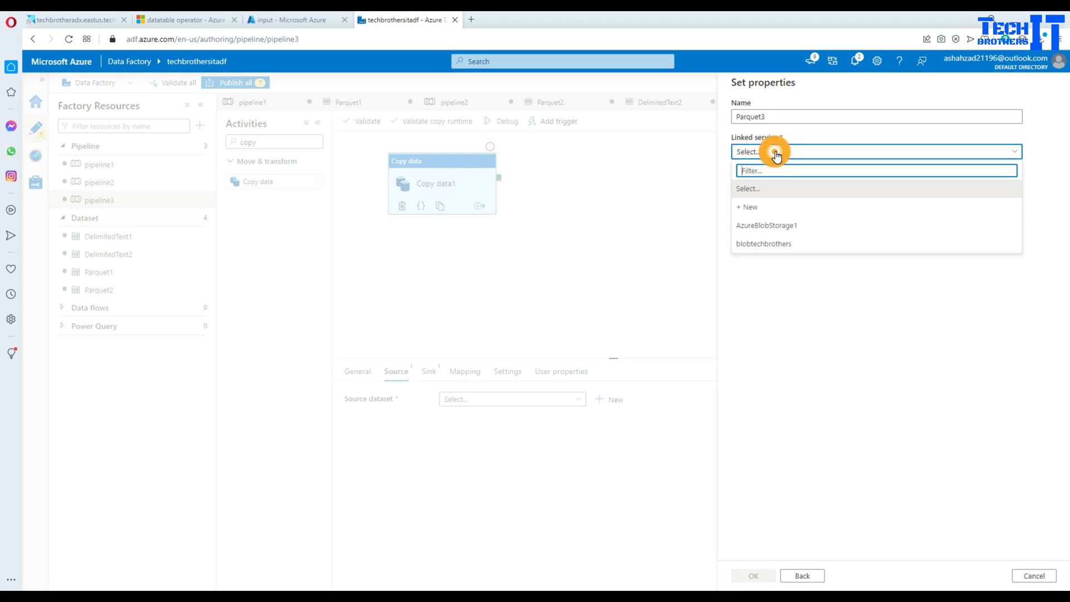
mouse_move(773, 226)
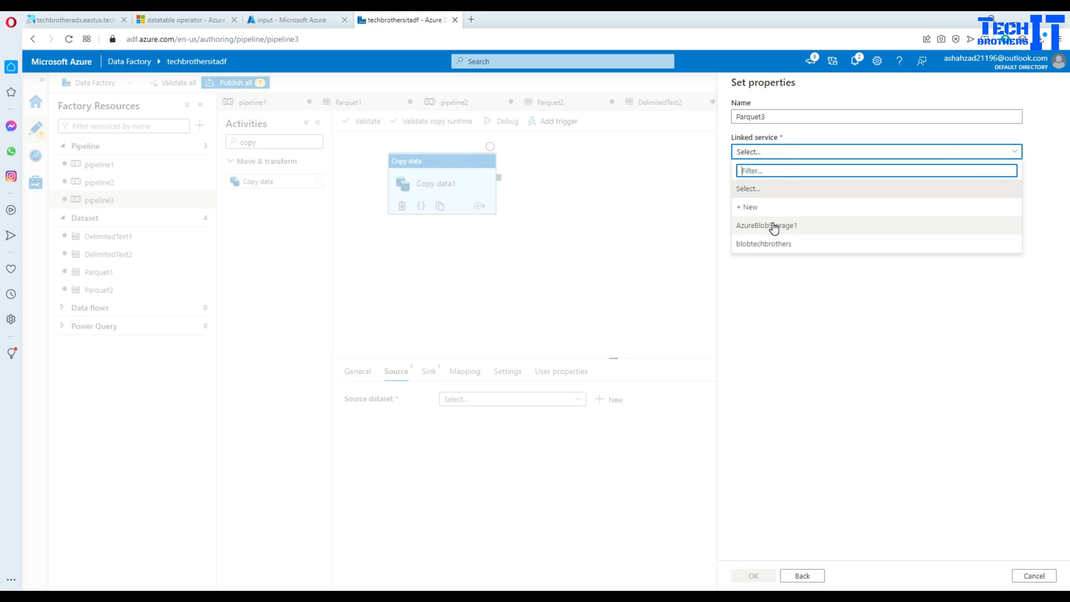
mouse_move(769, 244)
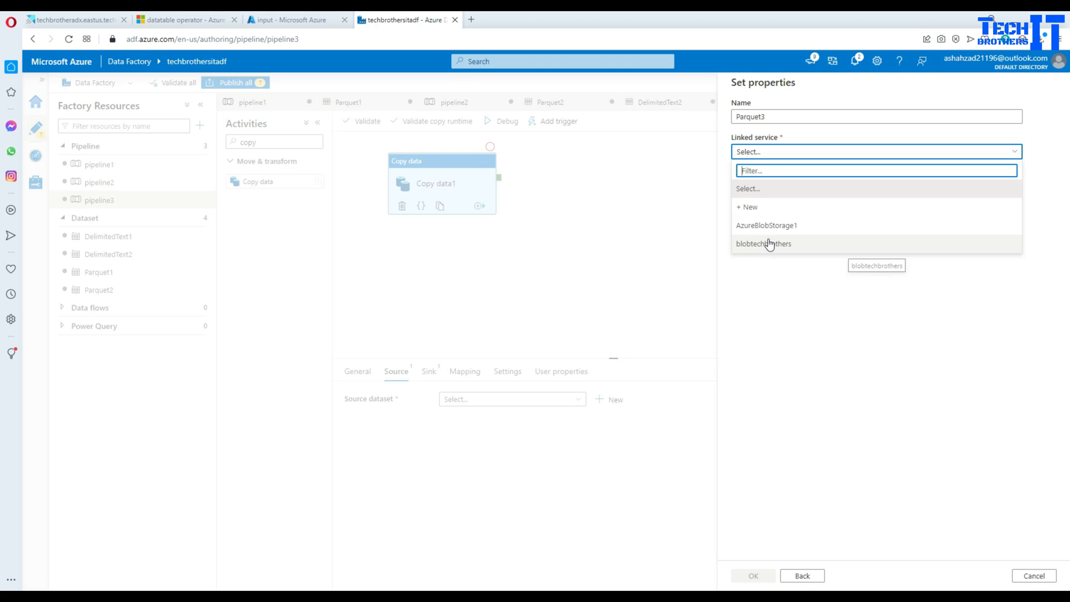
mouse_move(748, 206)
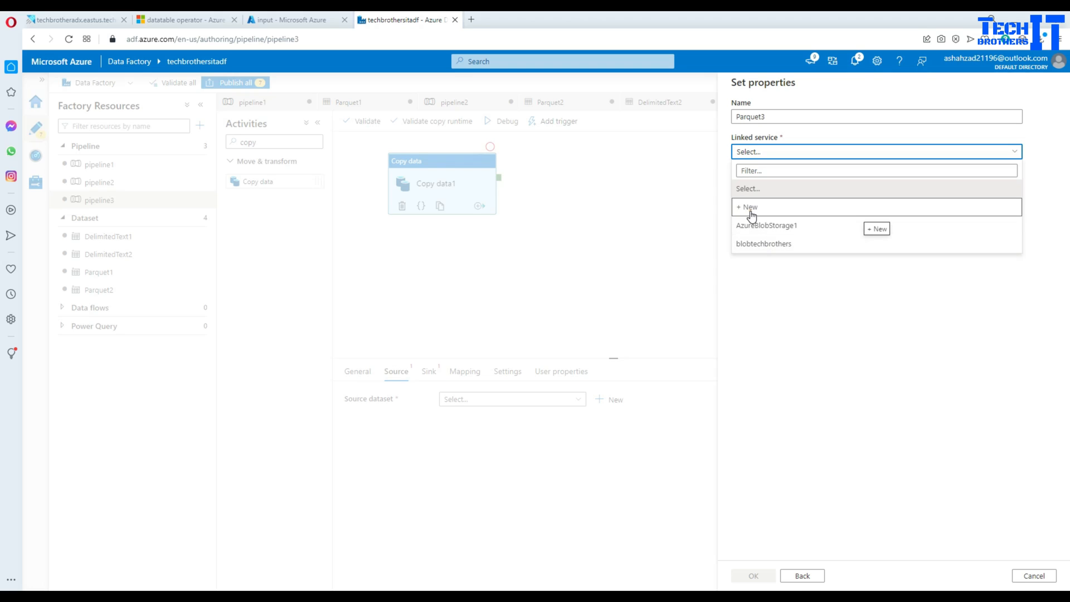
left_click(748, 207)
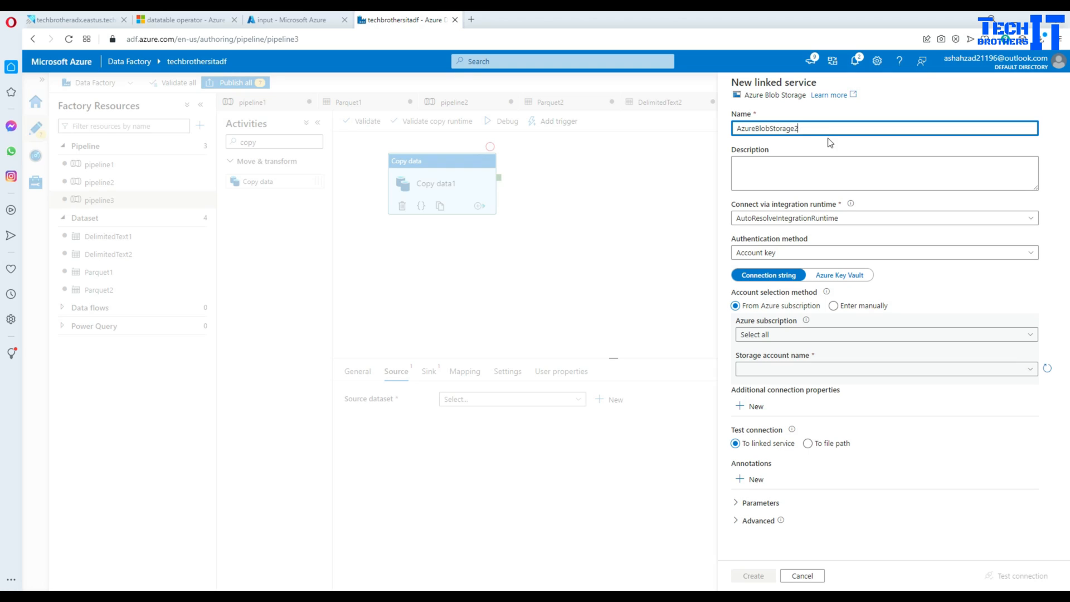
mouse_move(815, 127)
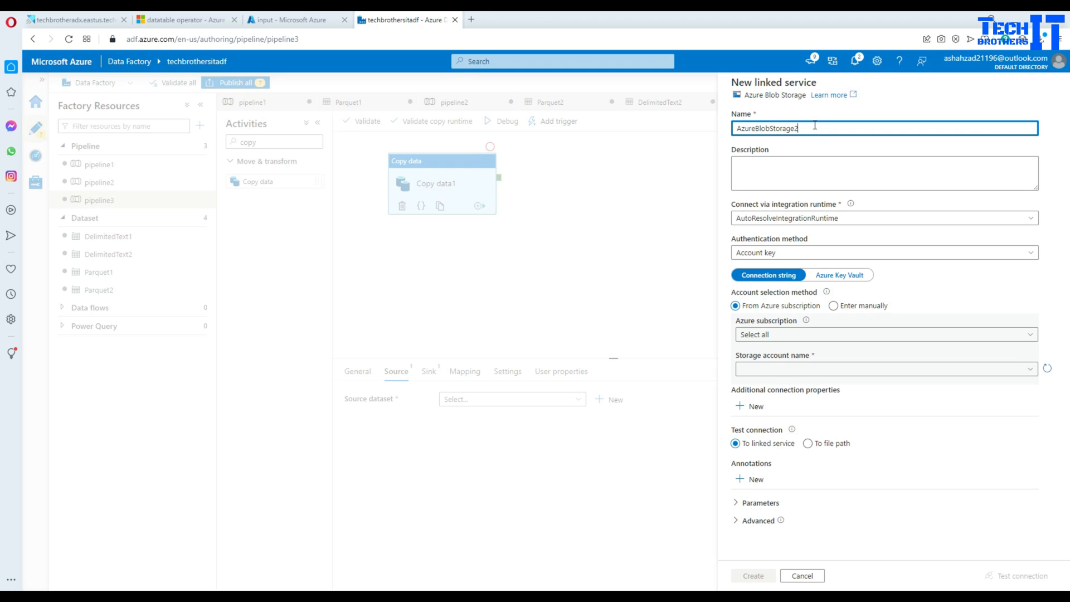
left_click(883, 368)
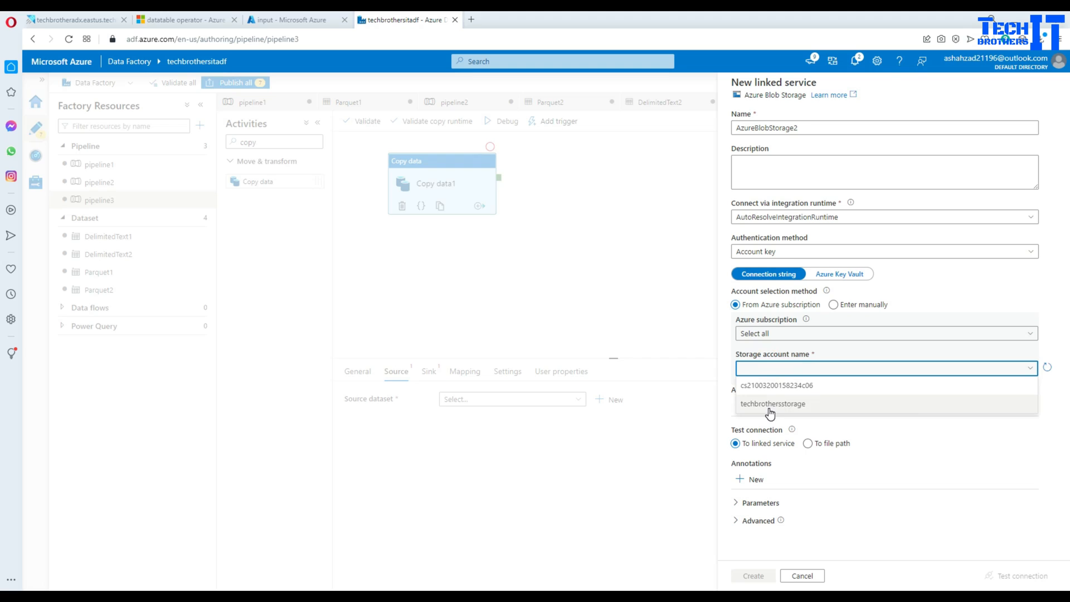
left_click(773, 404)
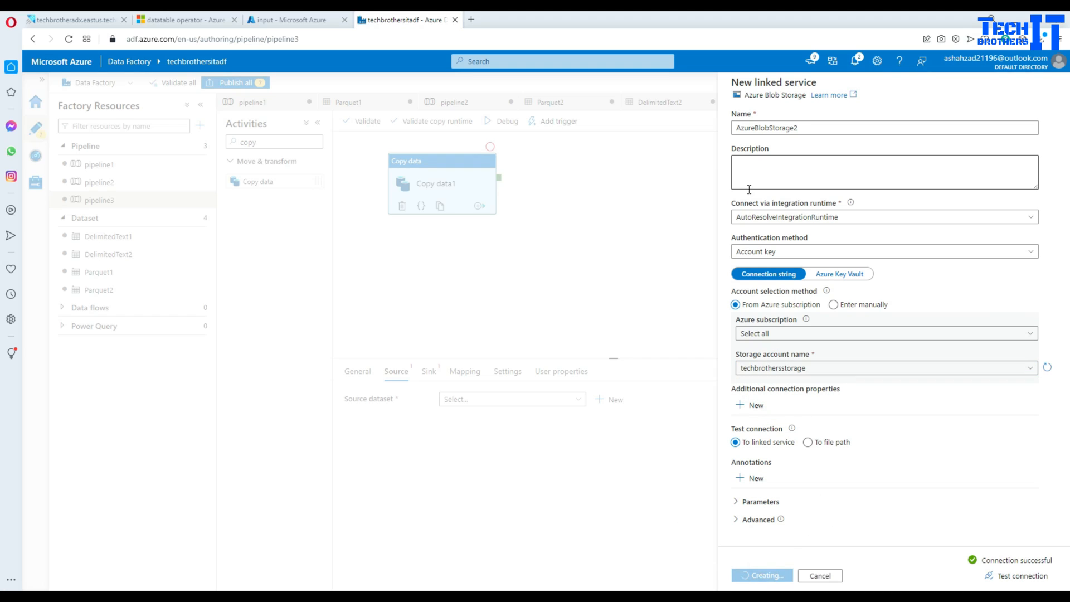
left_click(762, 575)
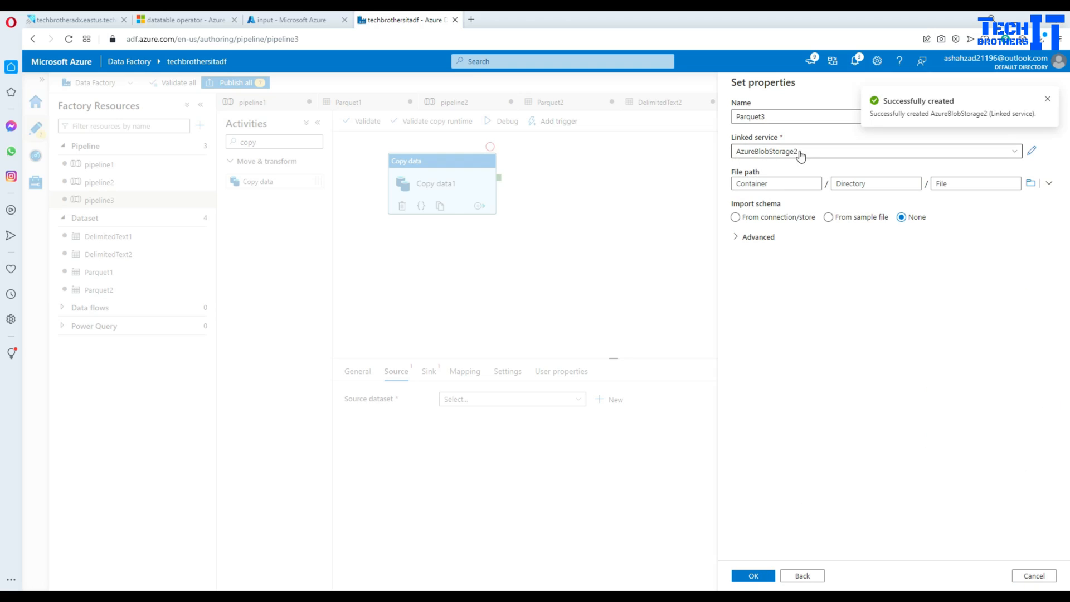
Point Parquet3 at input/outputCustomer.parquet, importing schema from the store
left_click(1031, 183)
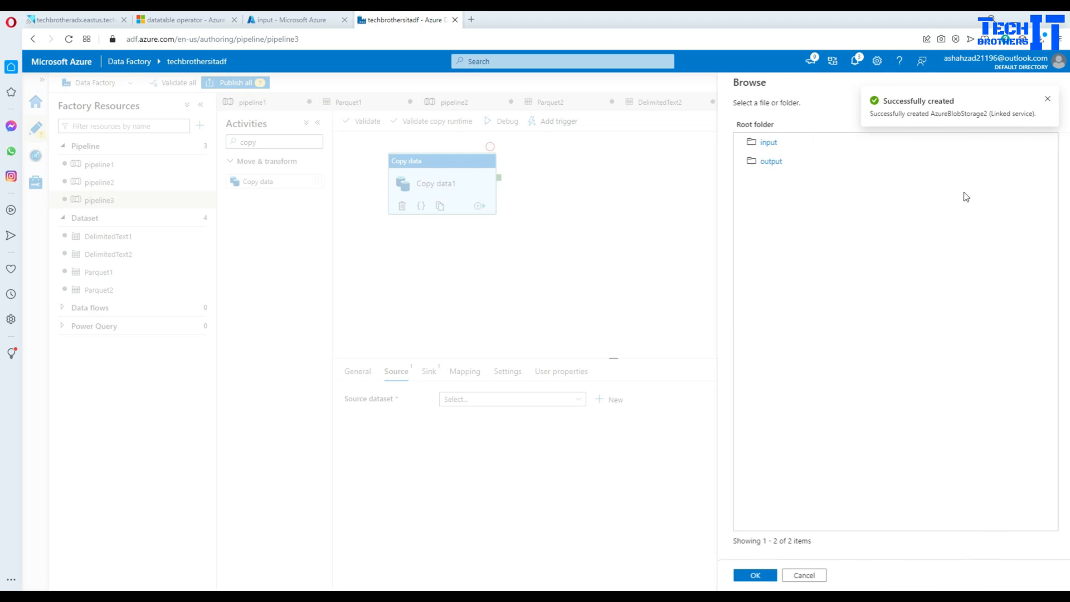
left_click(769, 142)
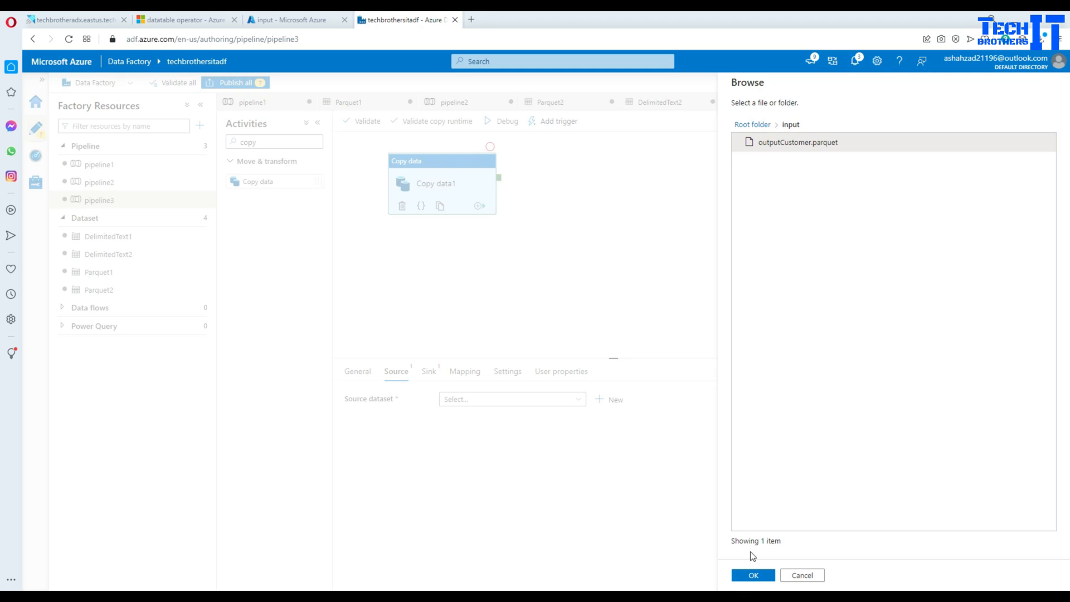
left_click(752, 576)
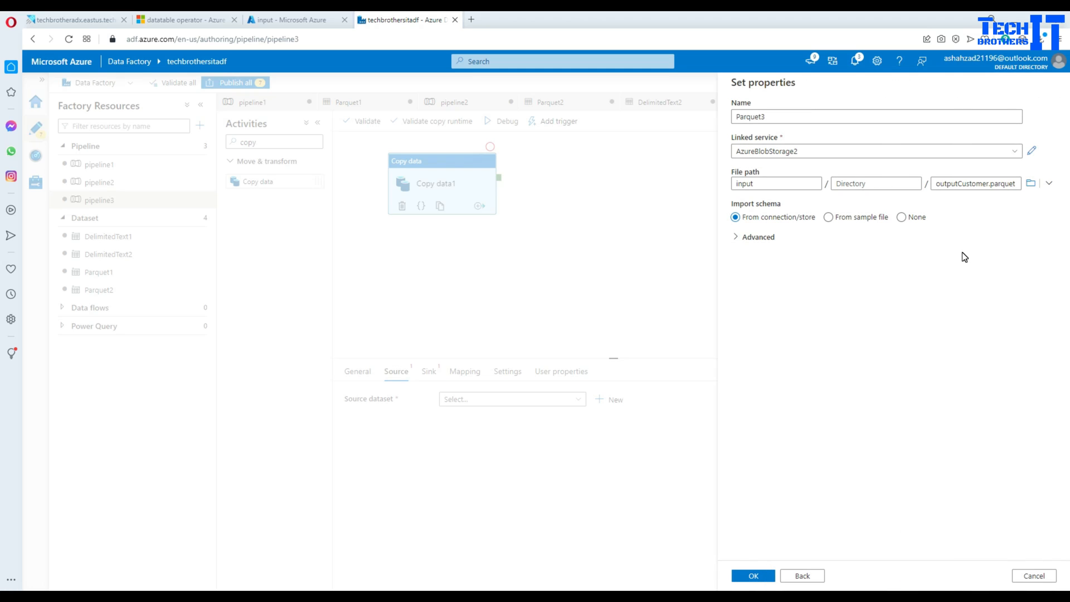
mouse_move(799, 417)
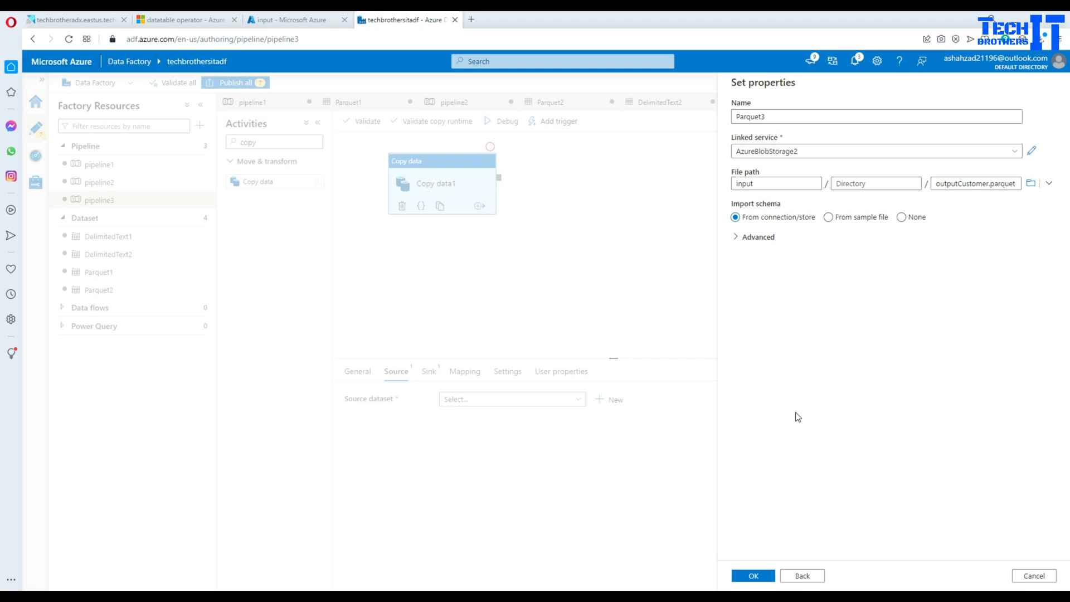
left_click(752, 575)
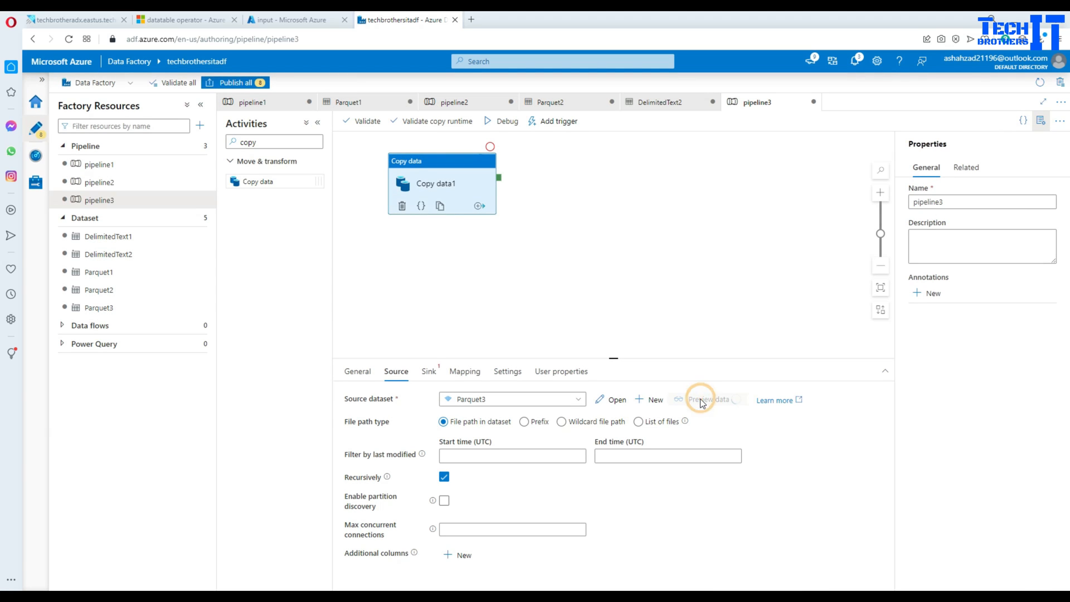
left_click(708, 399)
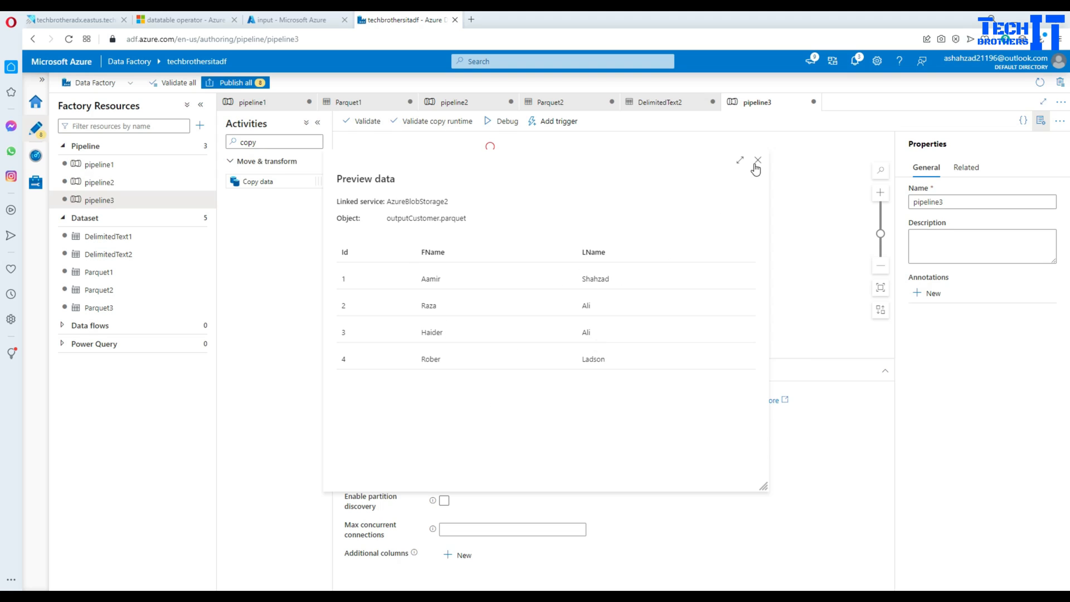
left_click(757, 164)
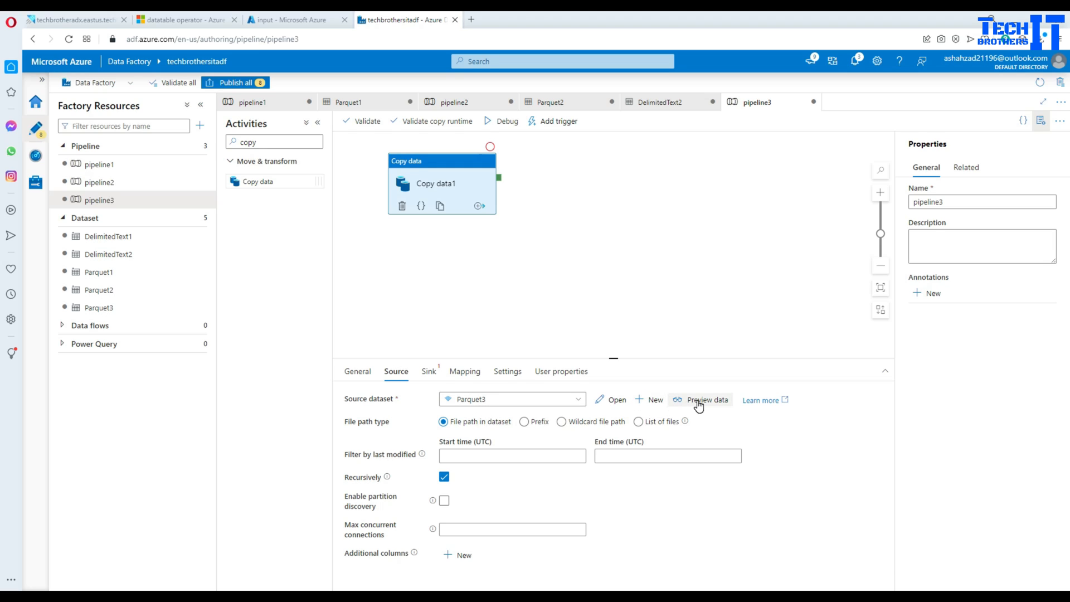
mouse_move(429, 370)
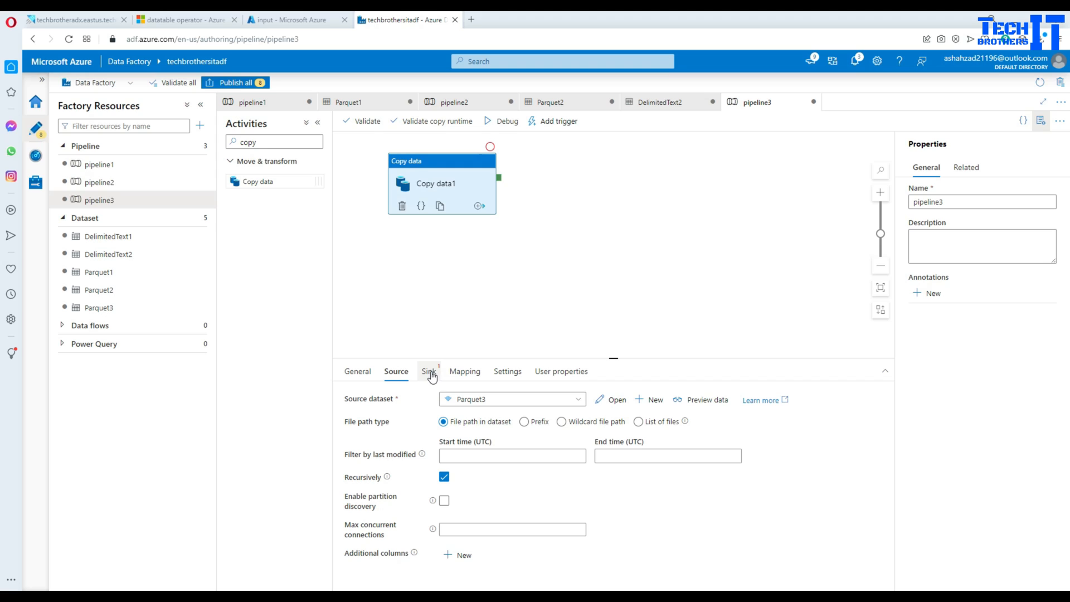
Start a new Azure Blob Storage sink dataset in DelimitedText format
left_click(429, 371)
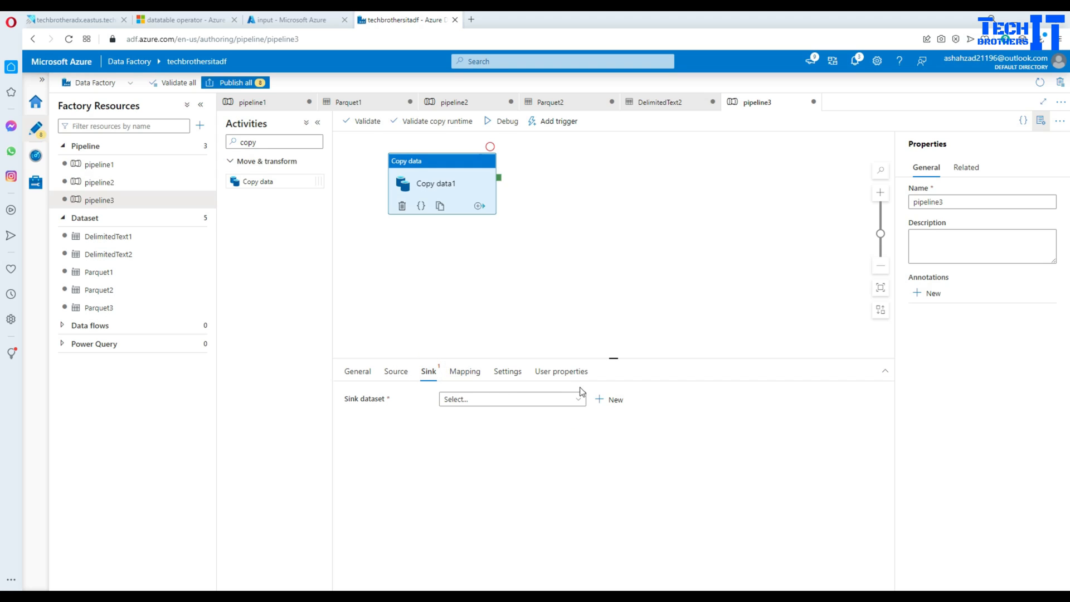
mouse_move(606, 401)
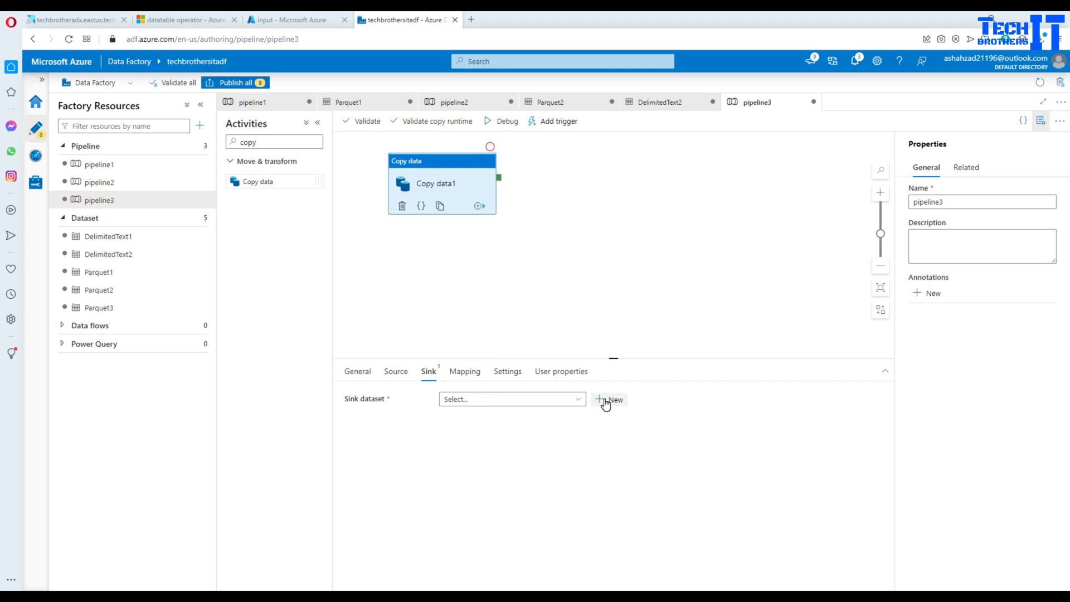
left_click(609, 399)
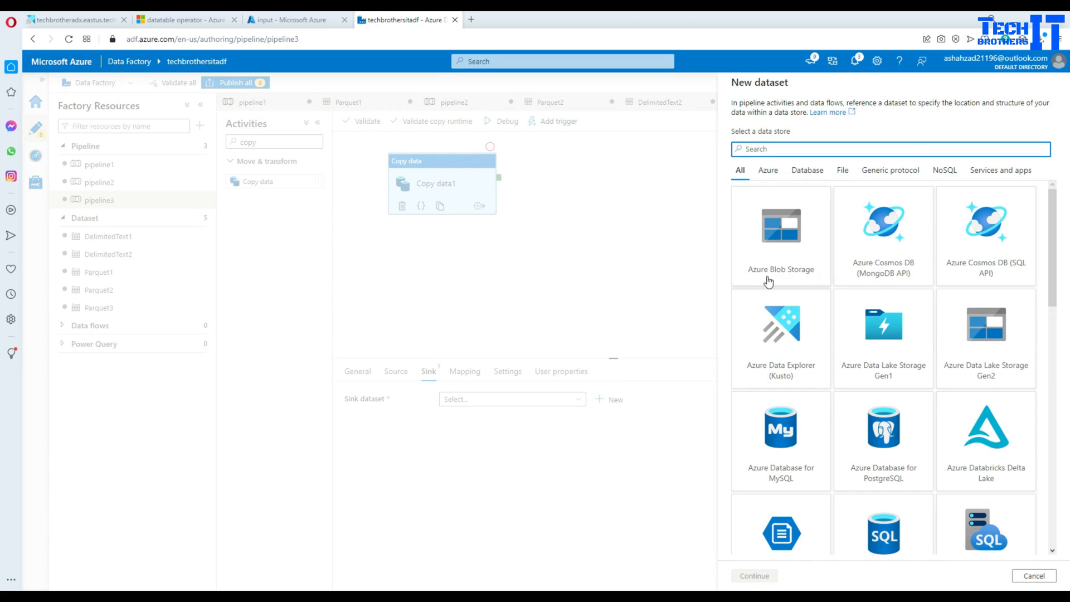
left_click(780, 235)
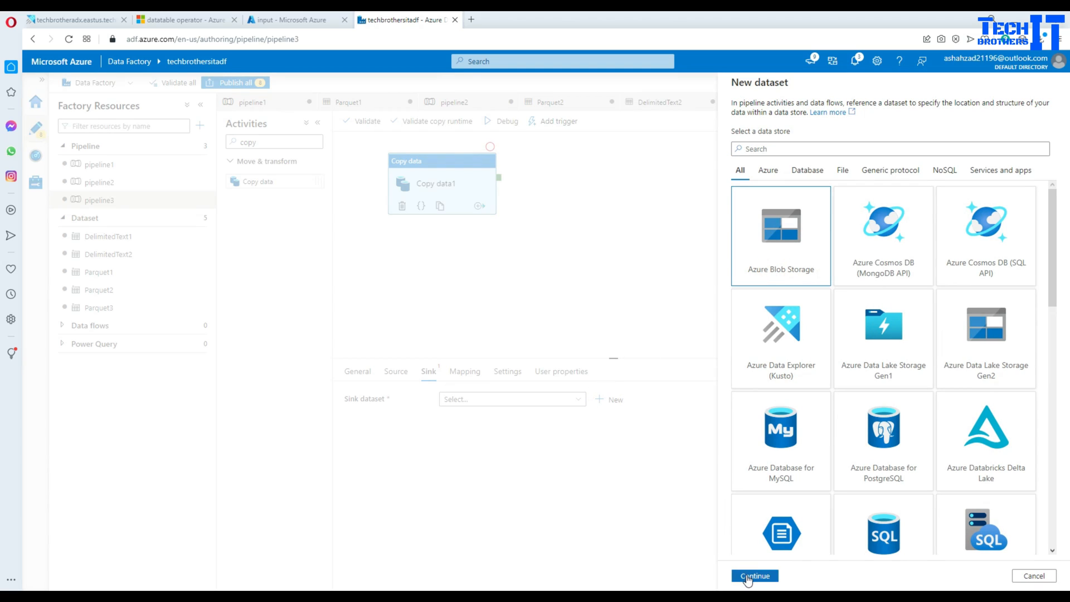
left_click(754, 575)
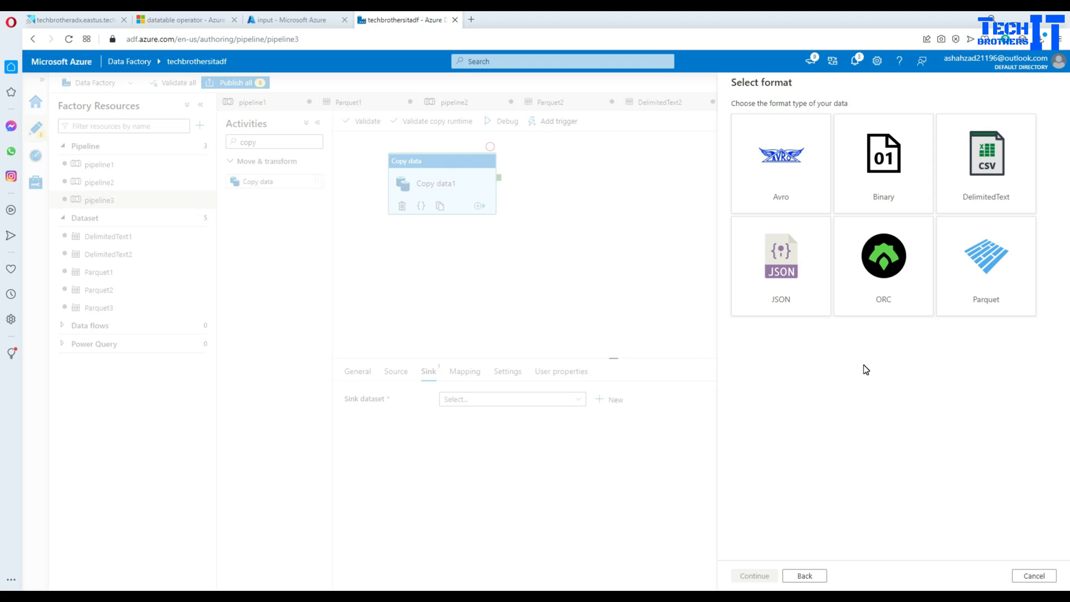
mouse_move(851, 180)
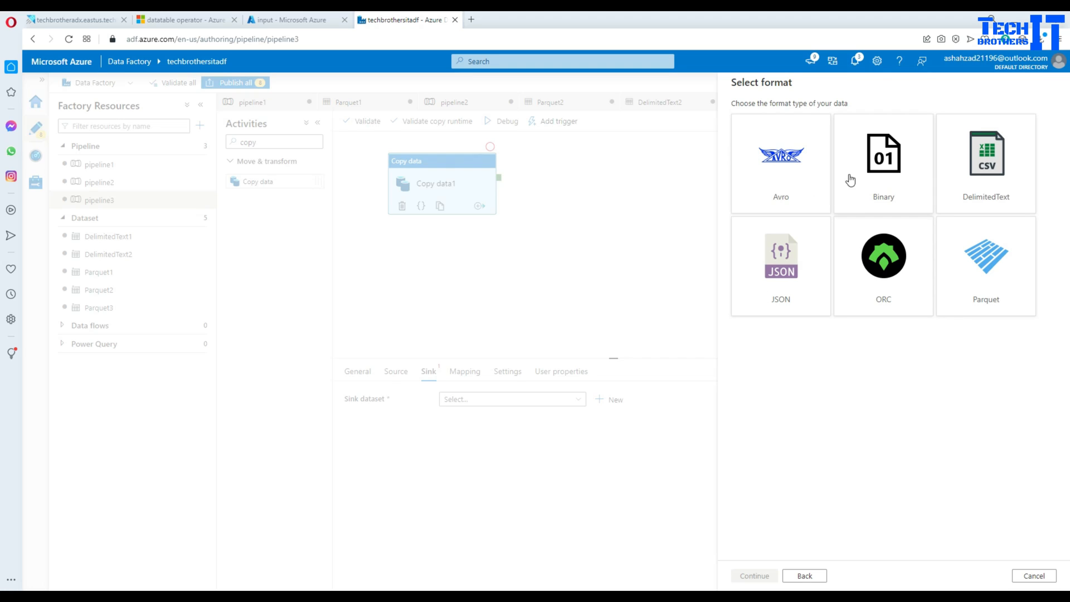
mouse_move(976, 185)
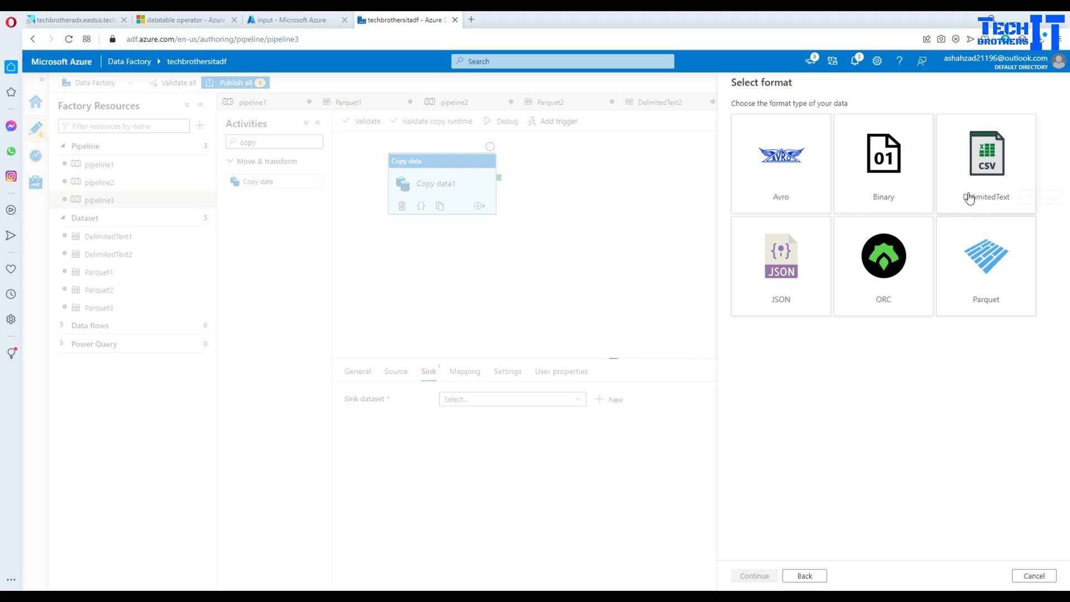
left_click(985, 164)
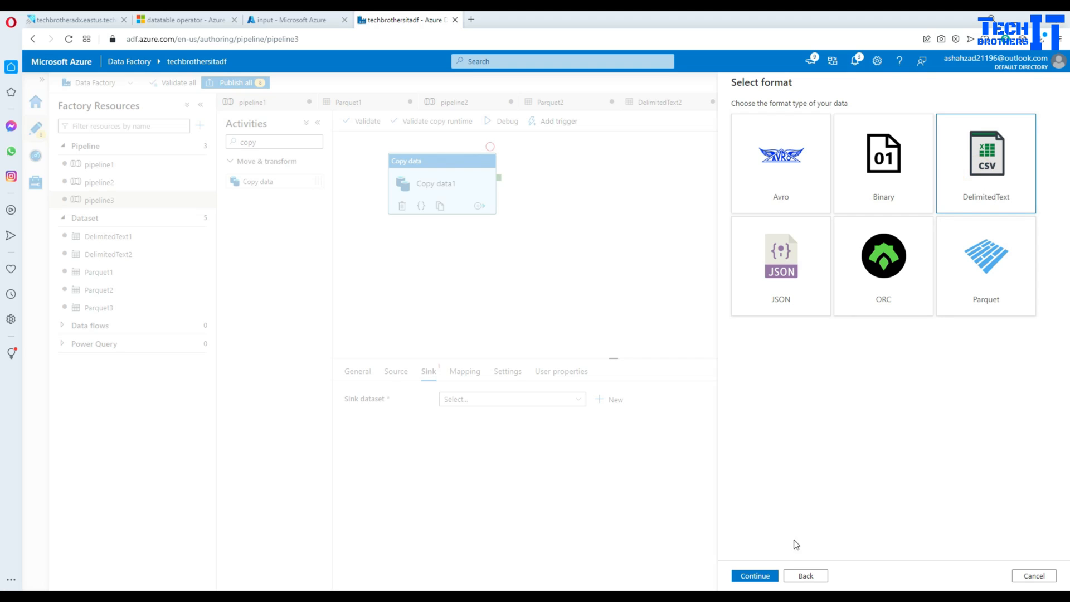
left_click(754, 575)
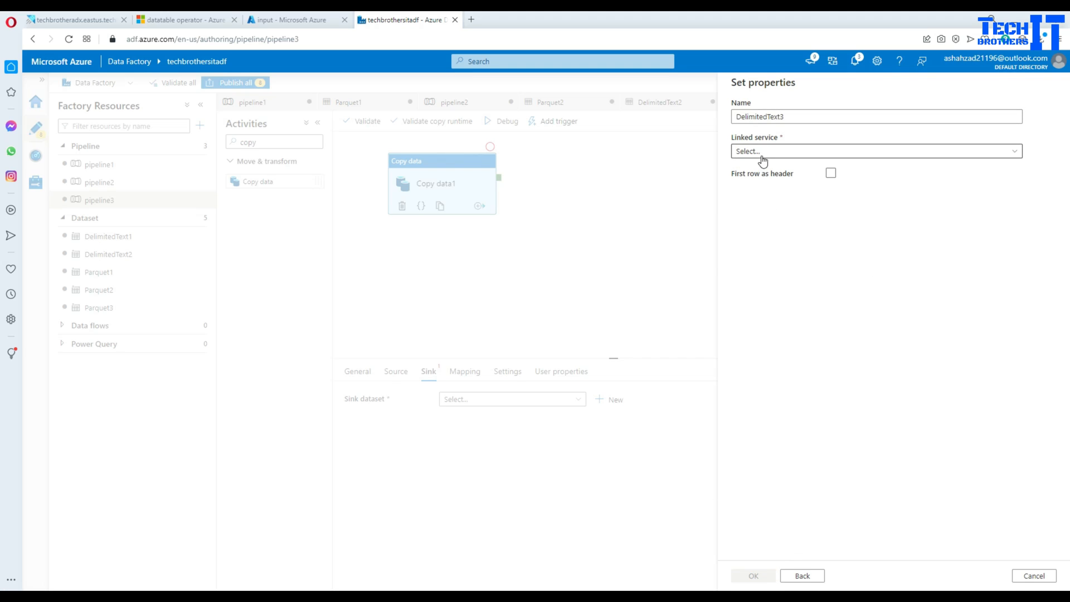
Set DelimitedText3 to AzureBlobStorage2 and the output container, with first row as header
left_click(875, 151)
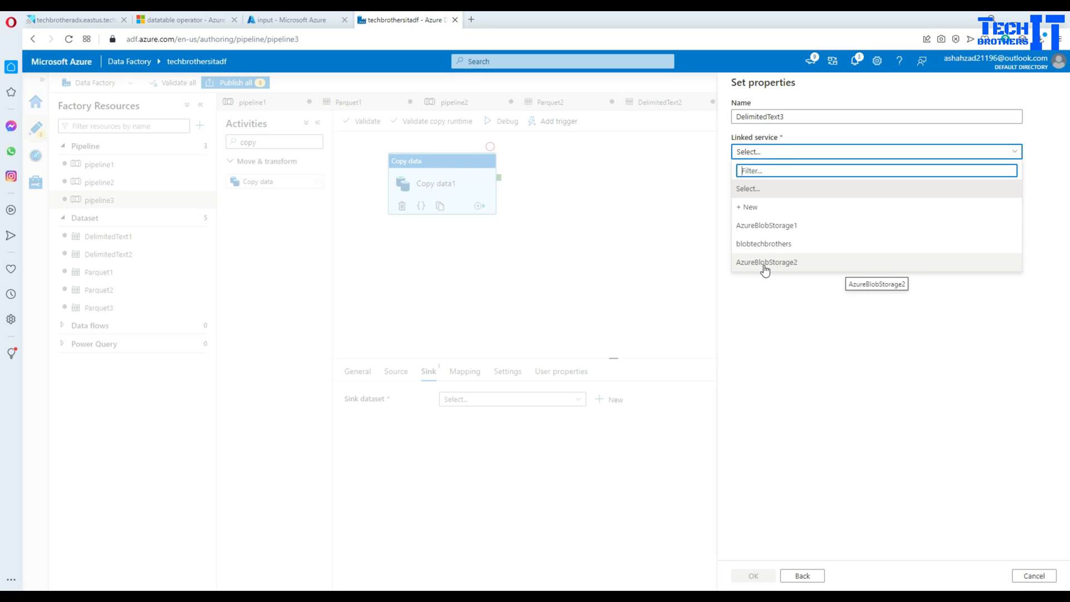
left_click(766, 262)
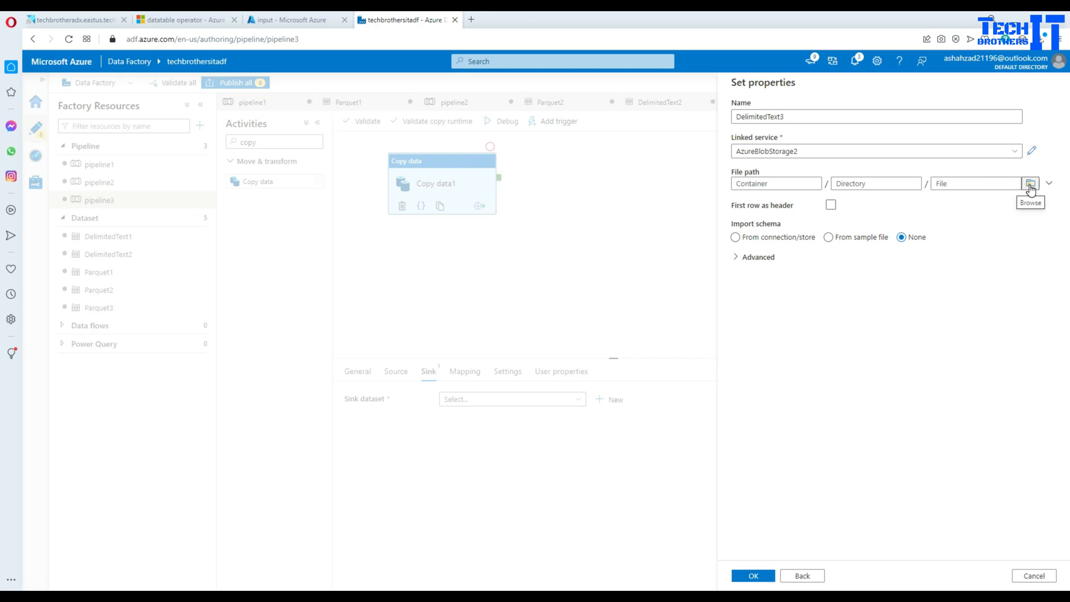
left_click(1032, 183)
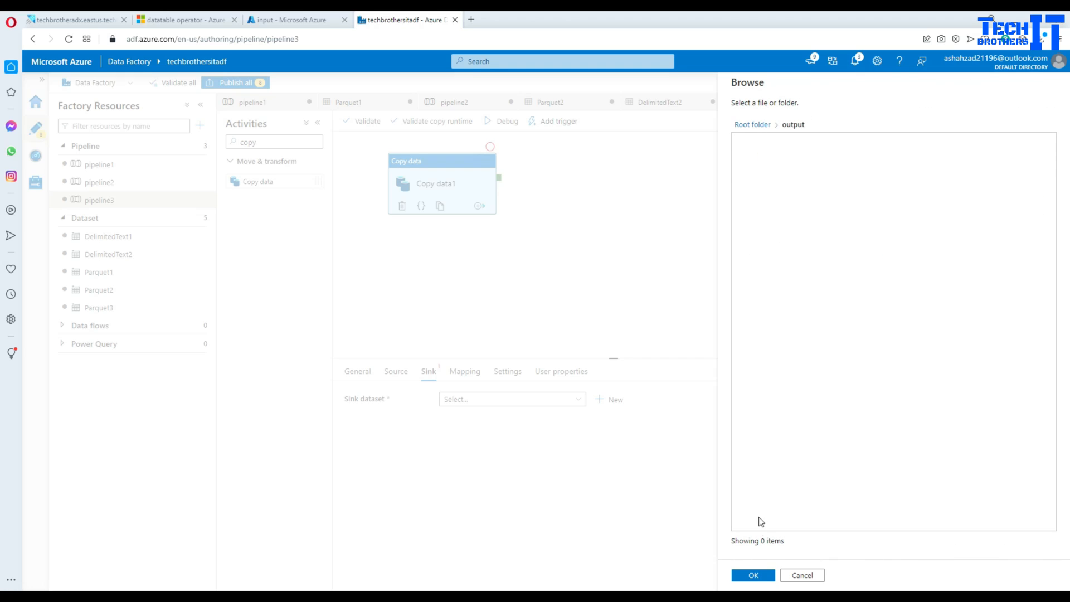
left_click(752, 575)
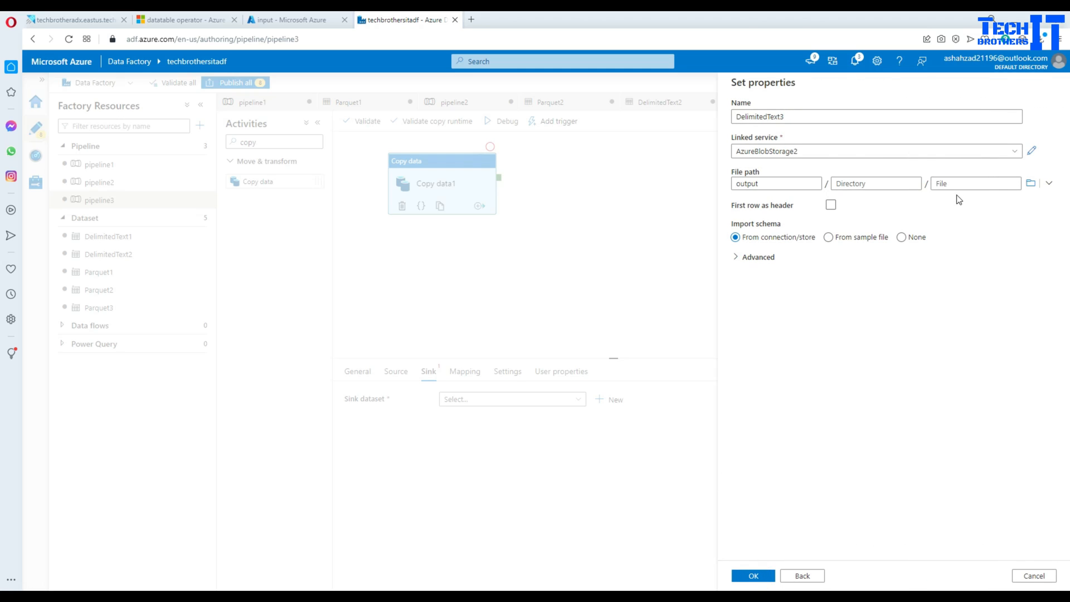
mouse_move(879, 225)
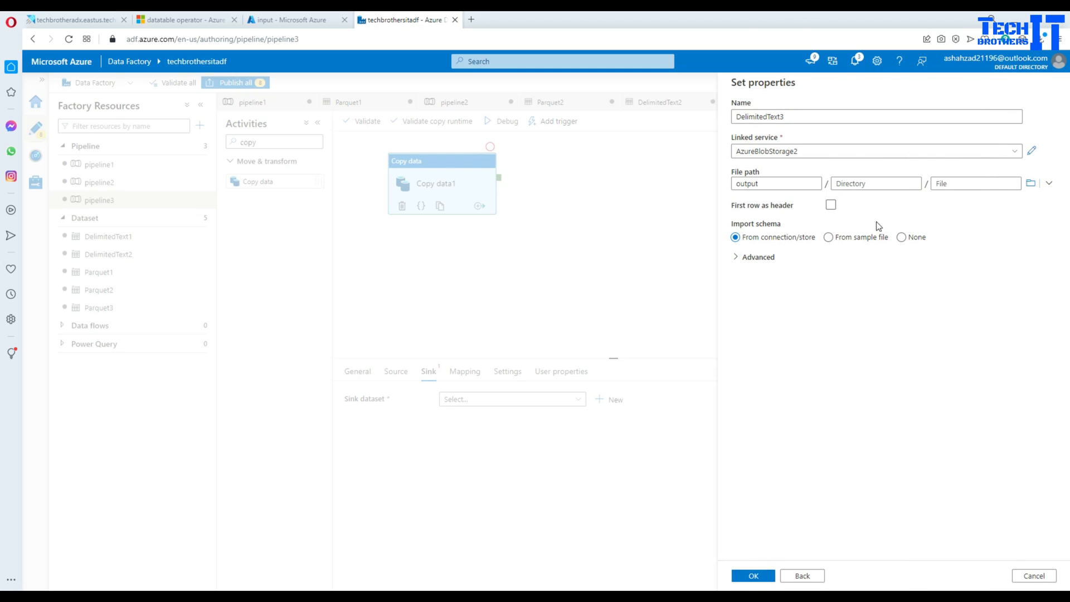
left_click(831, 204)
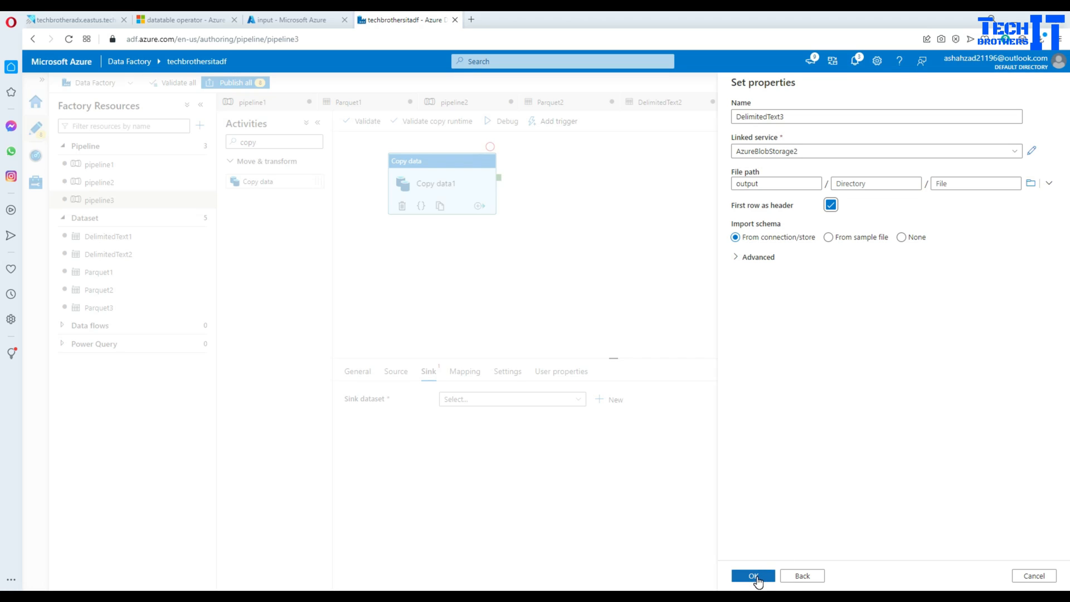
left_click(752, 575)
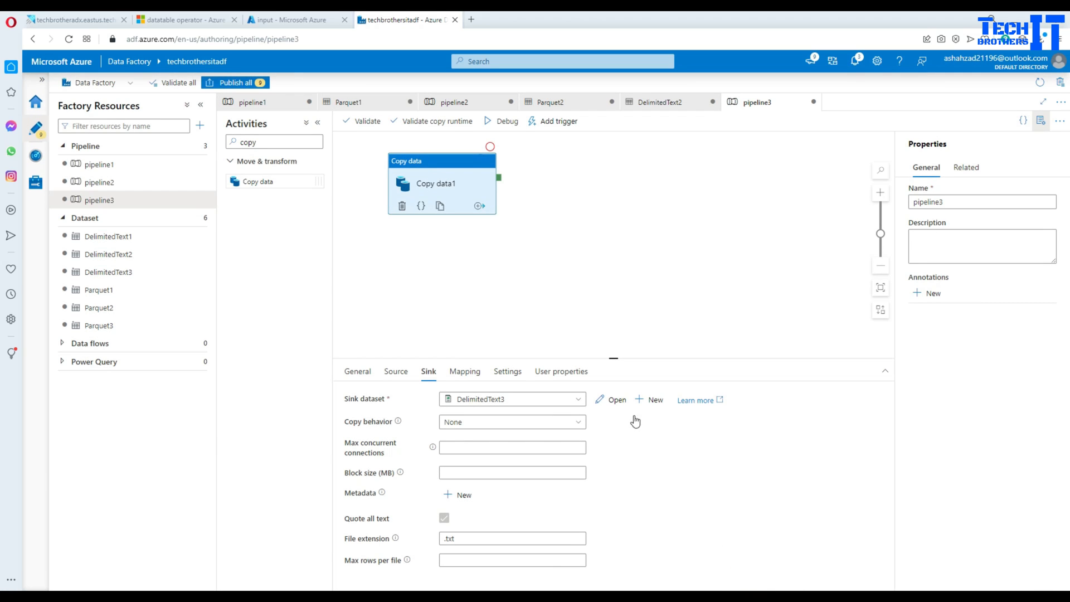
Enter Customer.csv as the DelimitedText3 dataset's file name
left_click(616, 399)
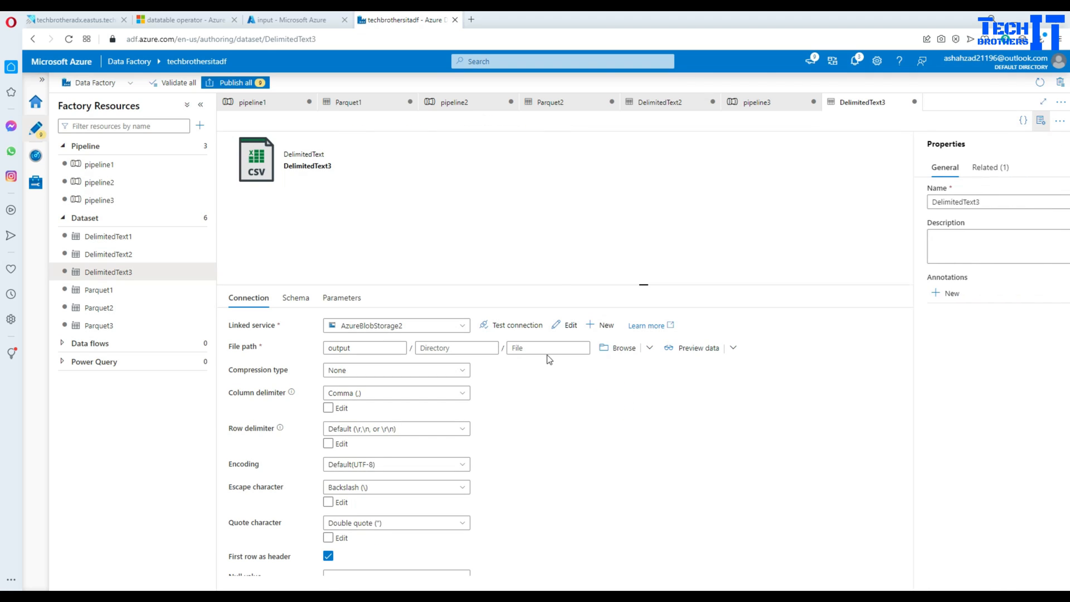
left_click(546, 348)
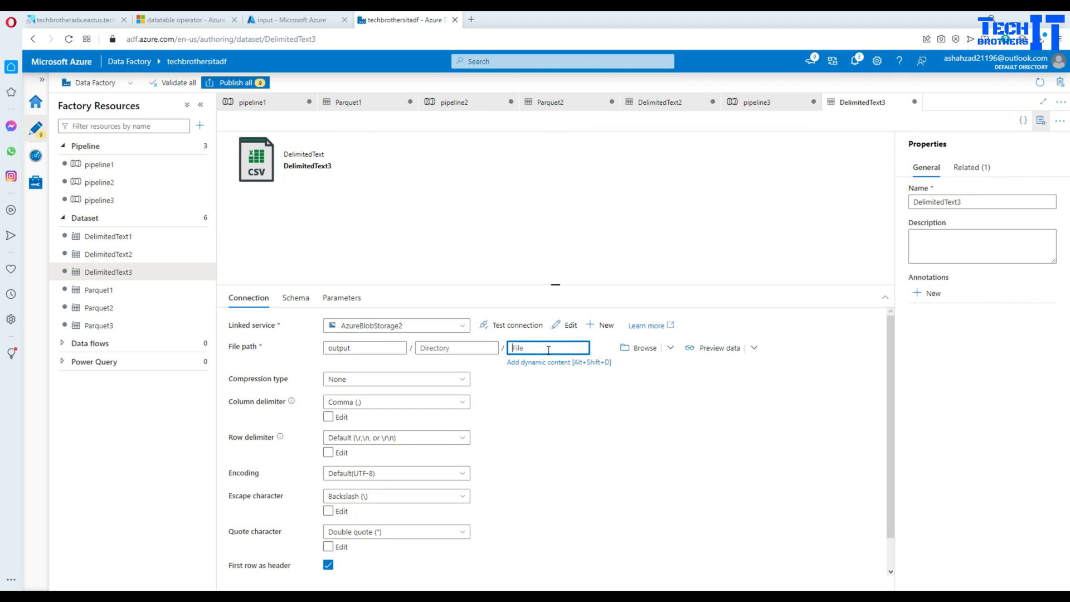
type("Customer")
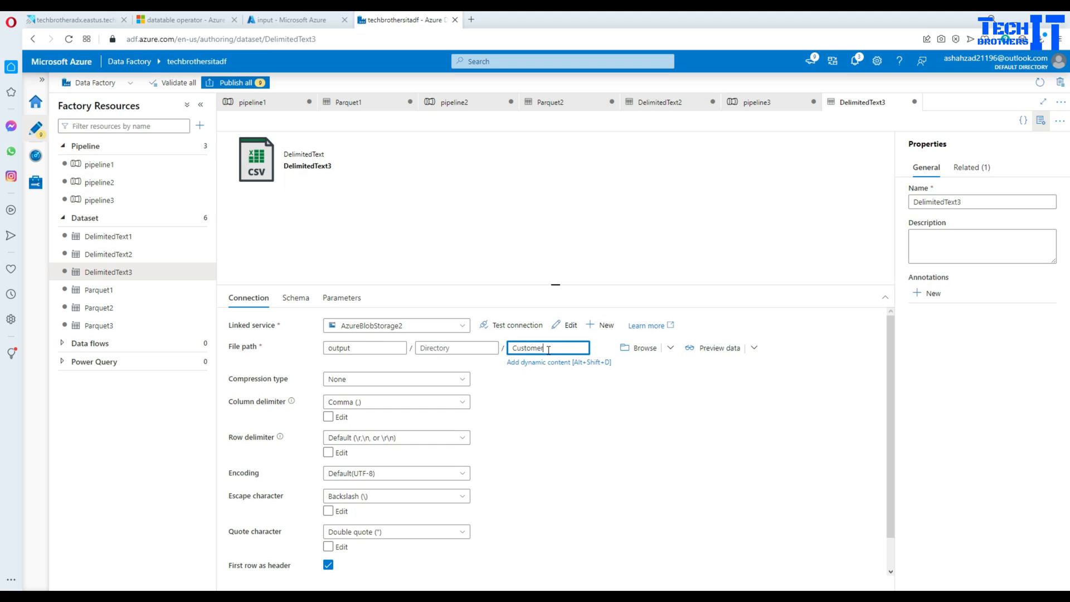
type(".csv")
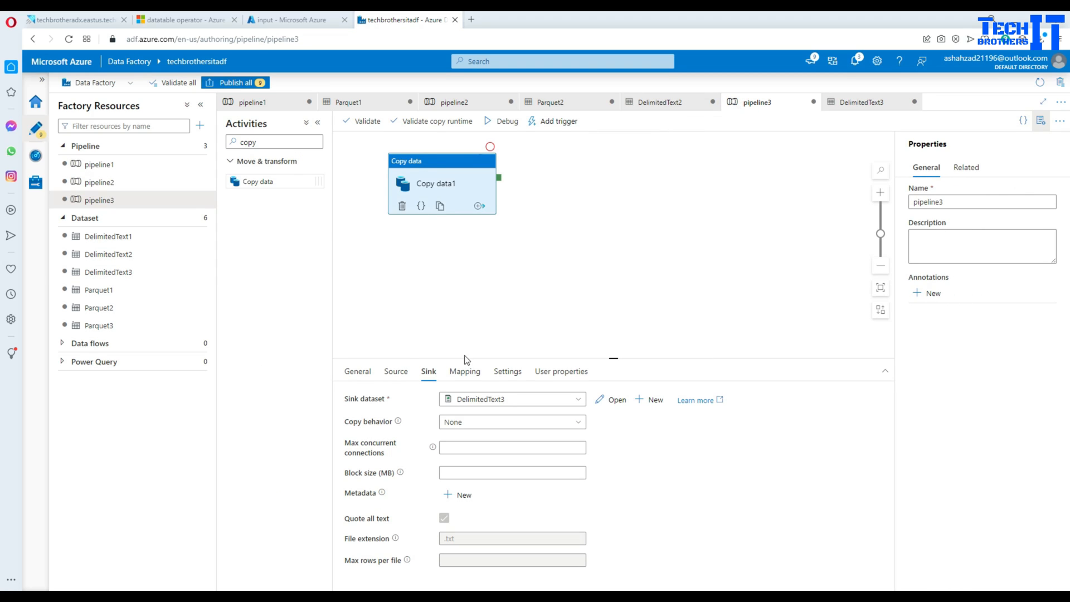
Check source and sink settings, debug-run pipeline3, and review the 4-row copy result
left_click(396, 371)
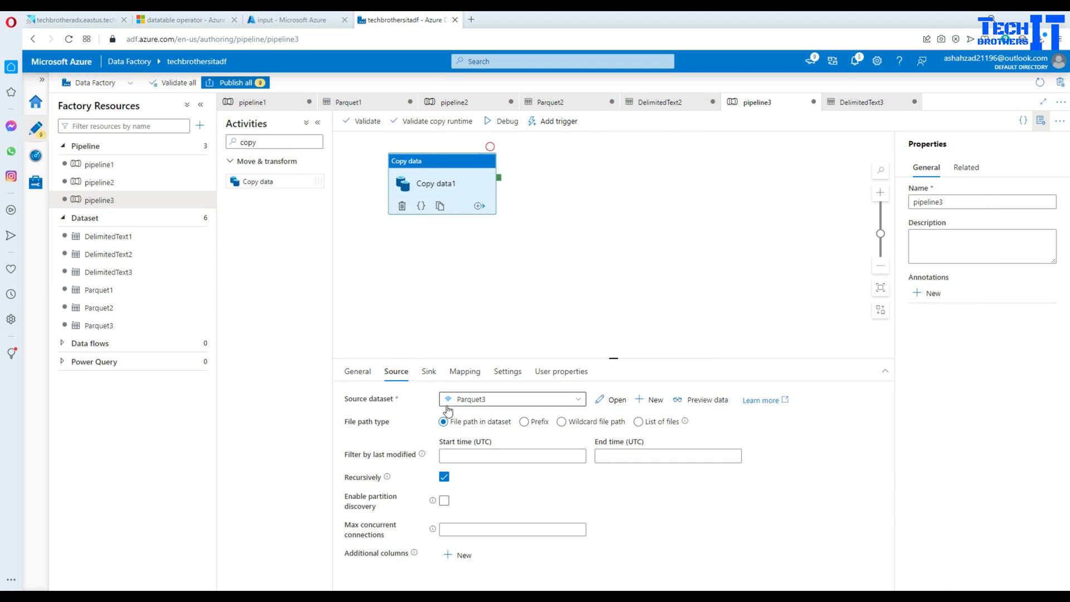
mouse_move(512, 357)
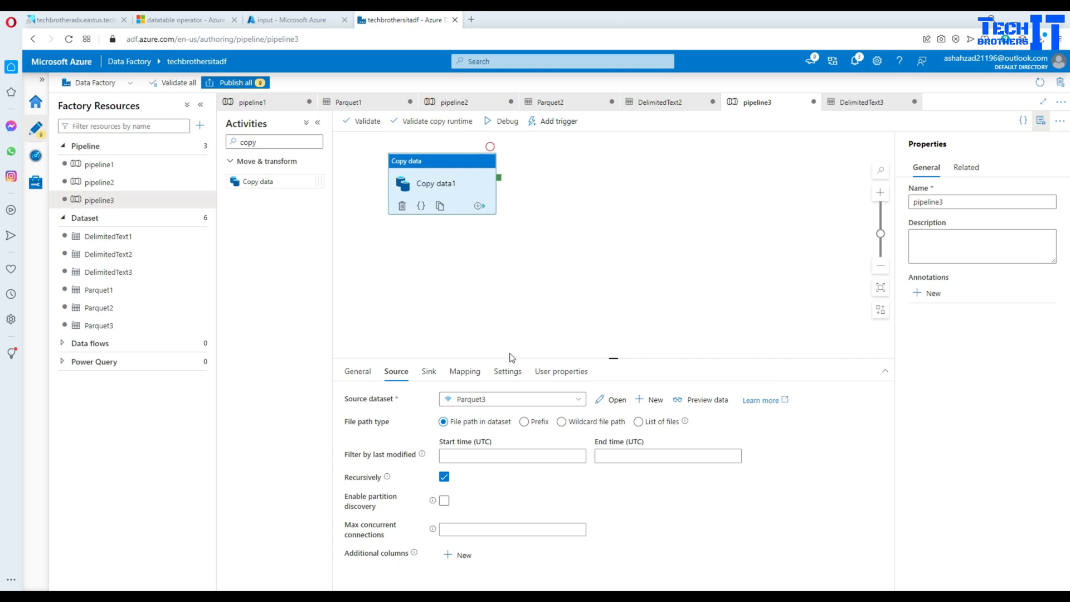
left_click(429, 372)
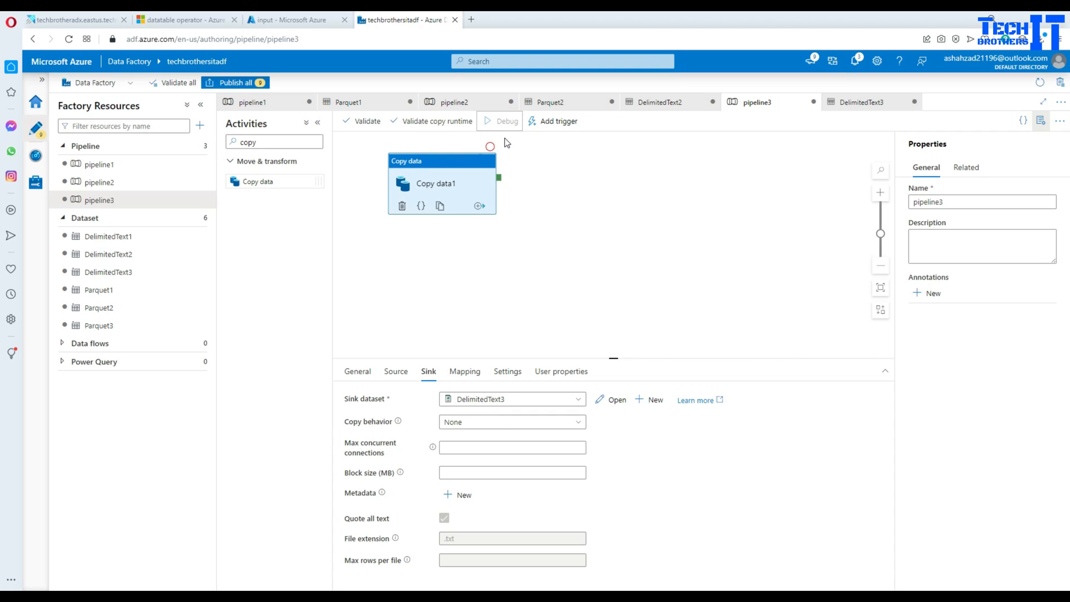
left_click(502, 121)
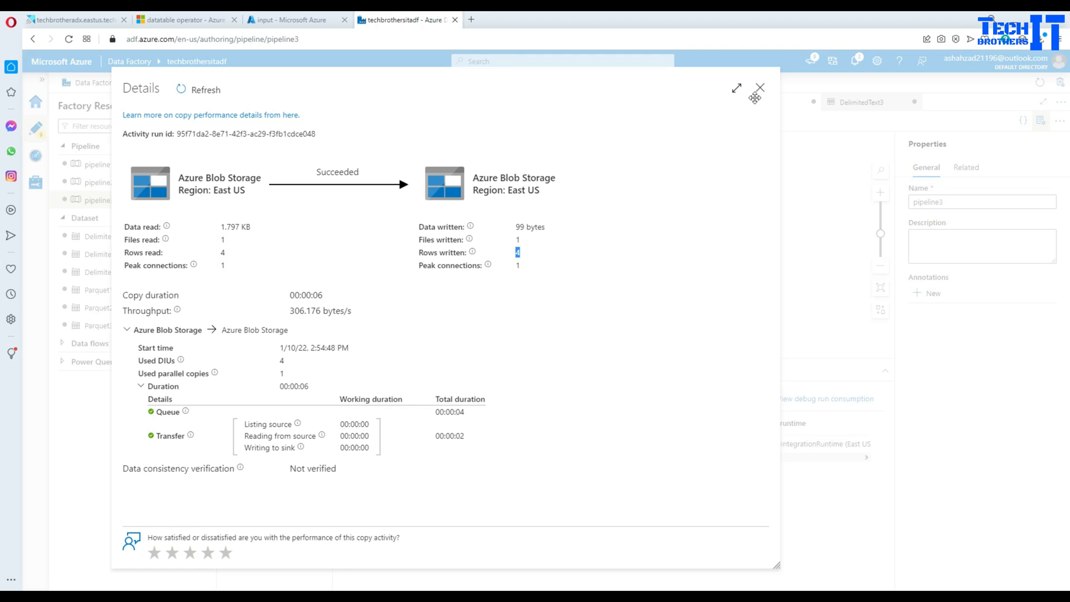
left_click(295, 19)
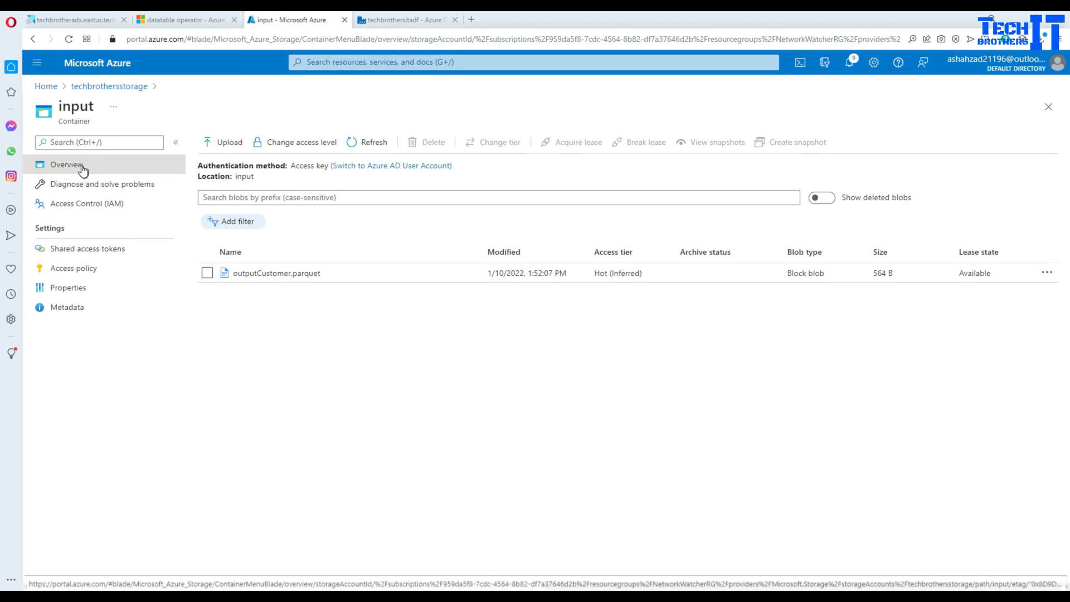
View Customer.csv in the output container, confirming the Id, FName, LName header and four rows
left_click(109, 86)
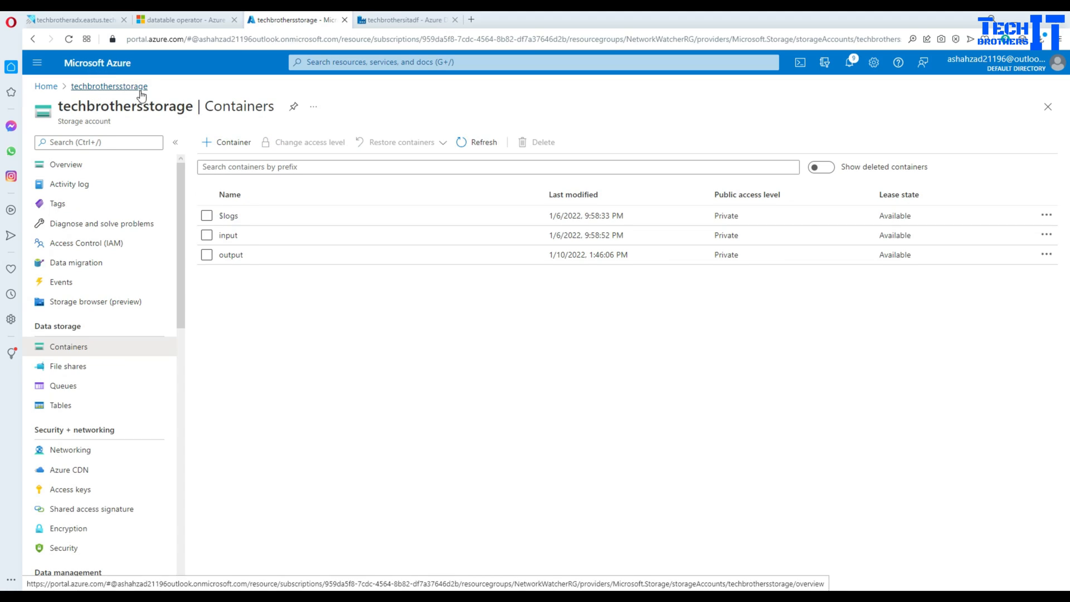
left_click(231, 255)
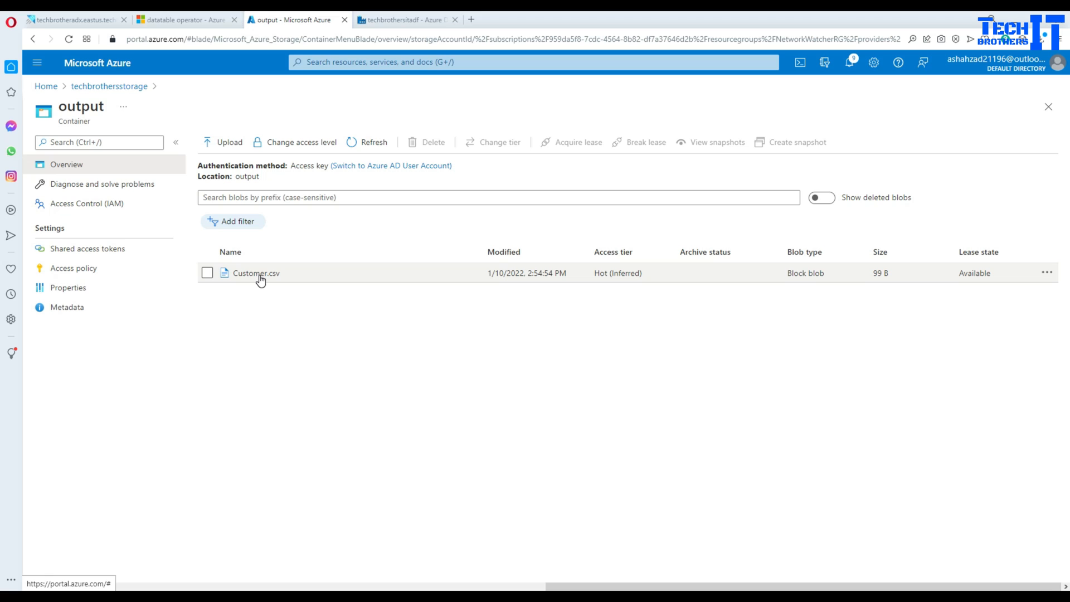
left_click(255, 273)
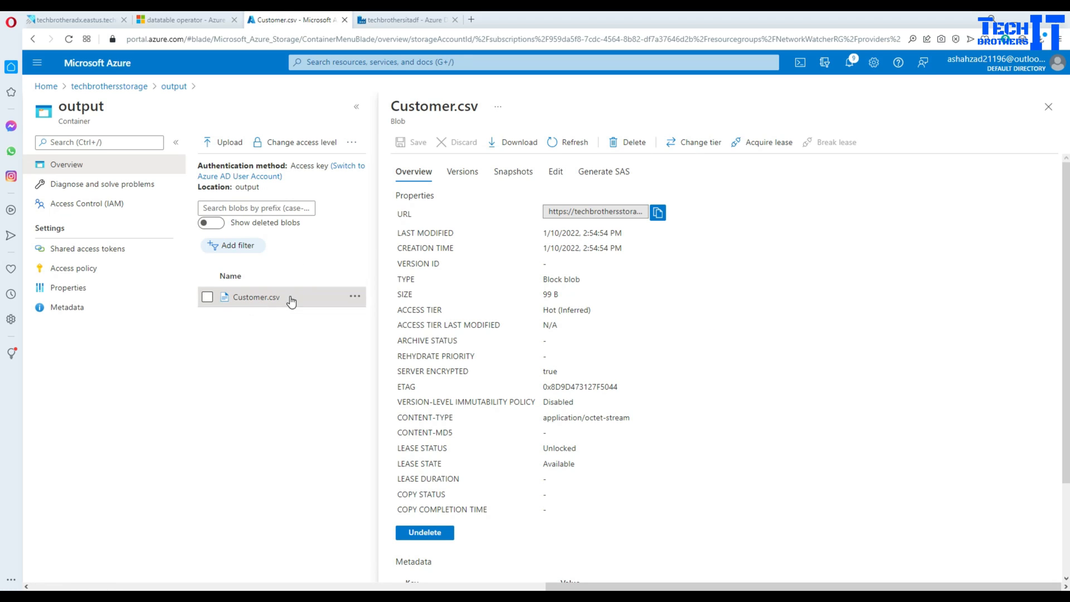
left_click(555, 171)
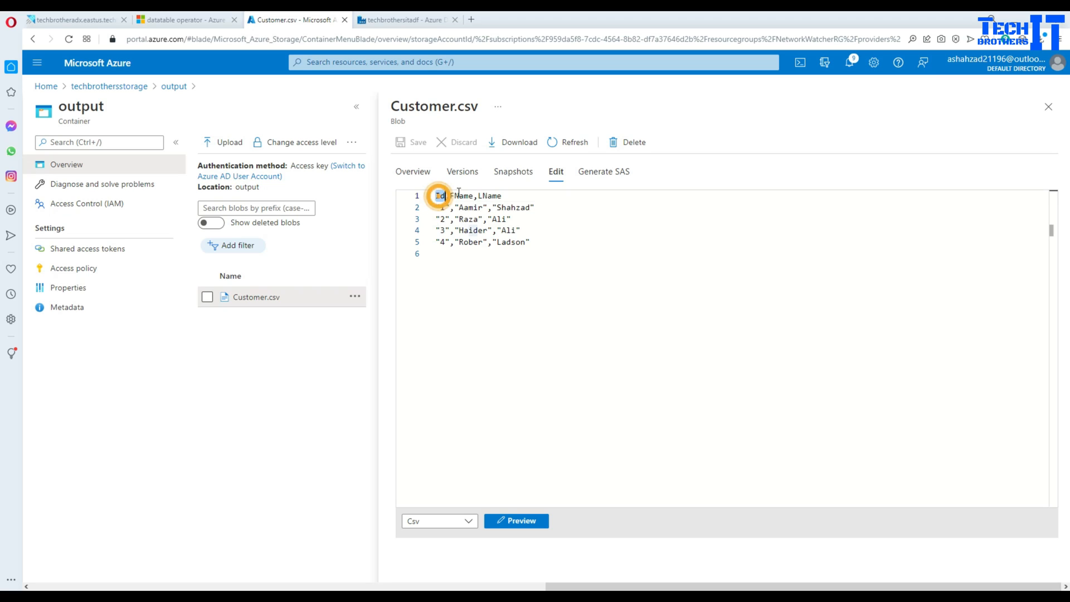
double_click(489, 196)
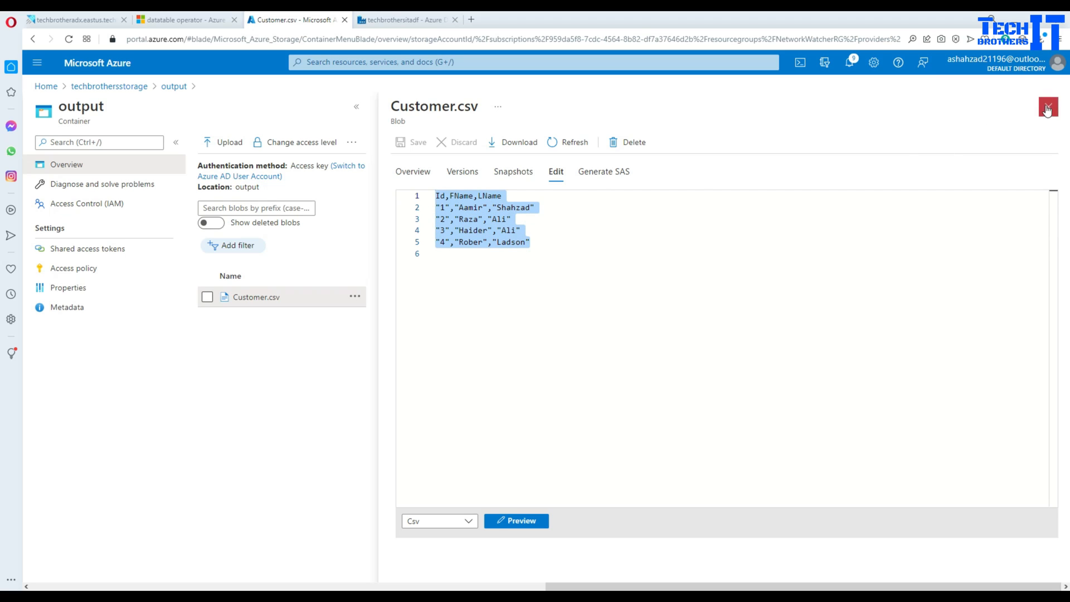
left_click(1048, 109)
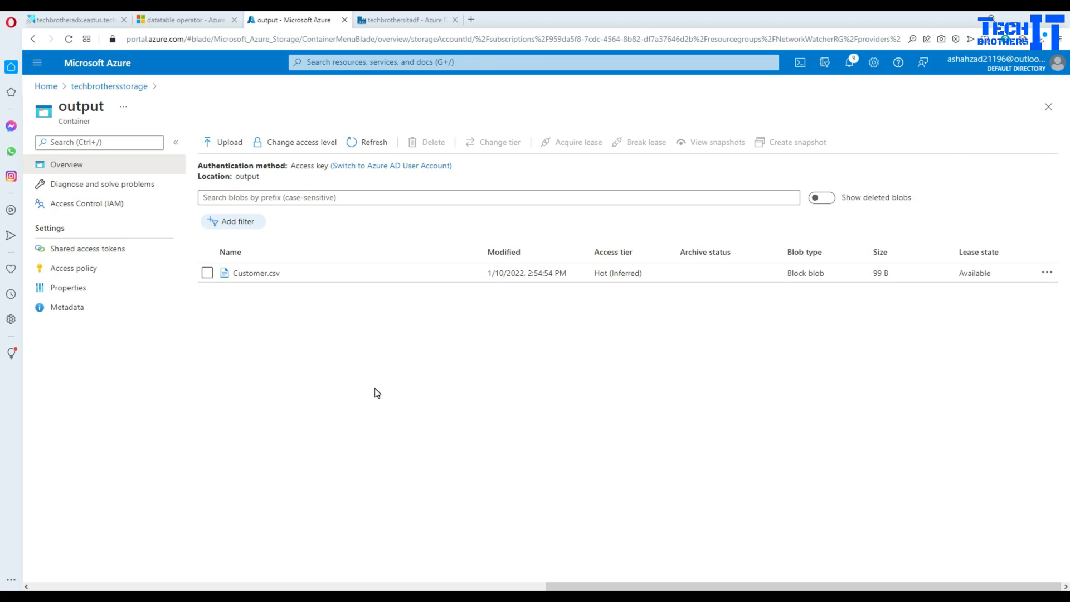
mouse_move(264, 317)
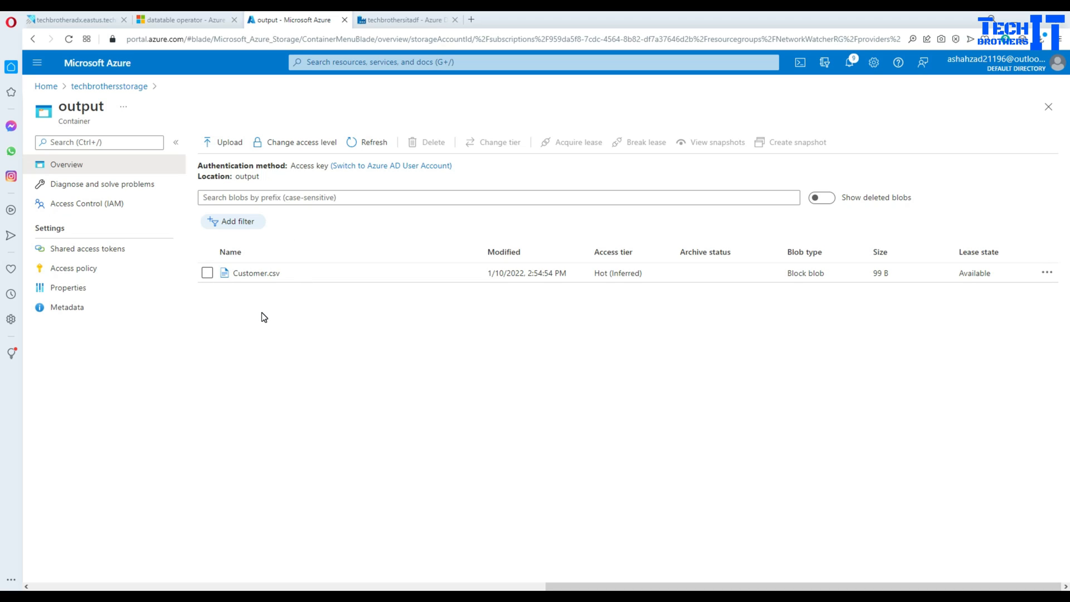